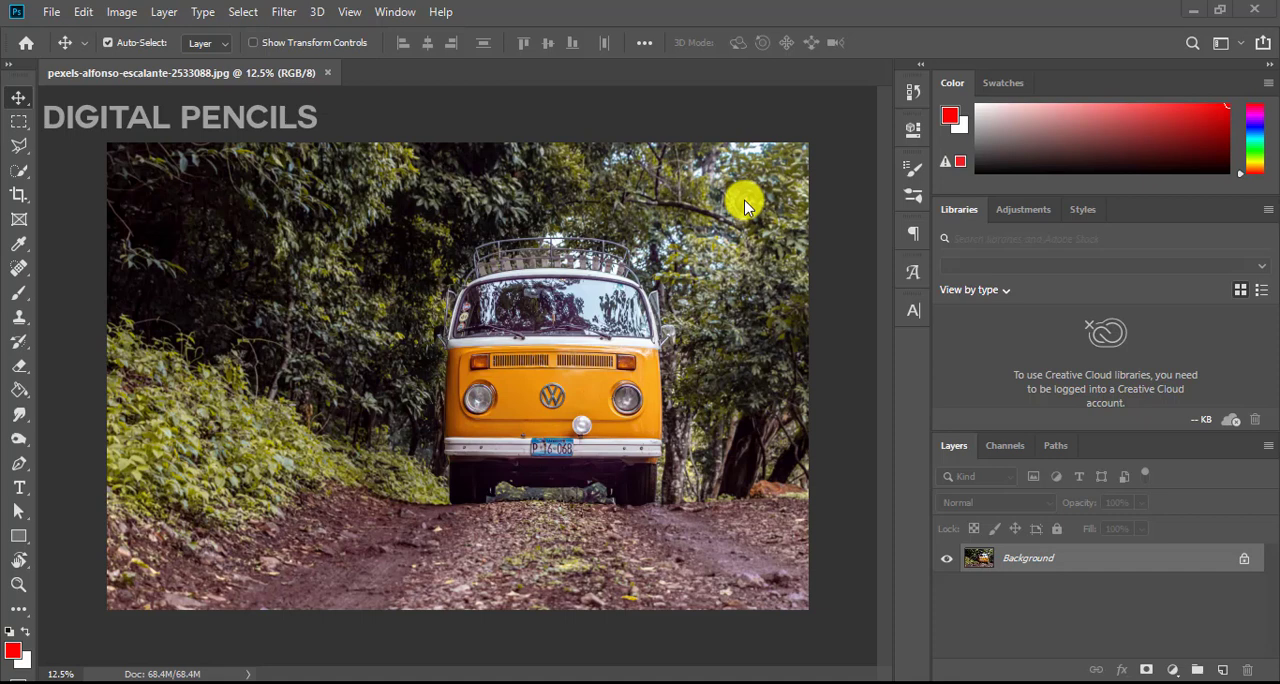
mouse_move(360, 130)
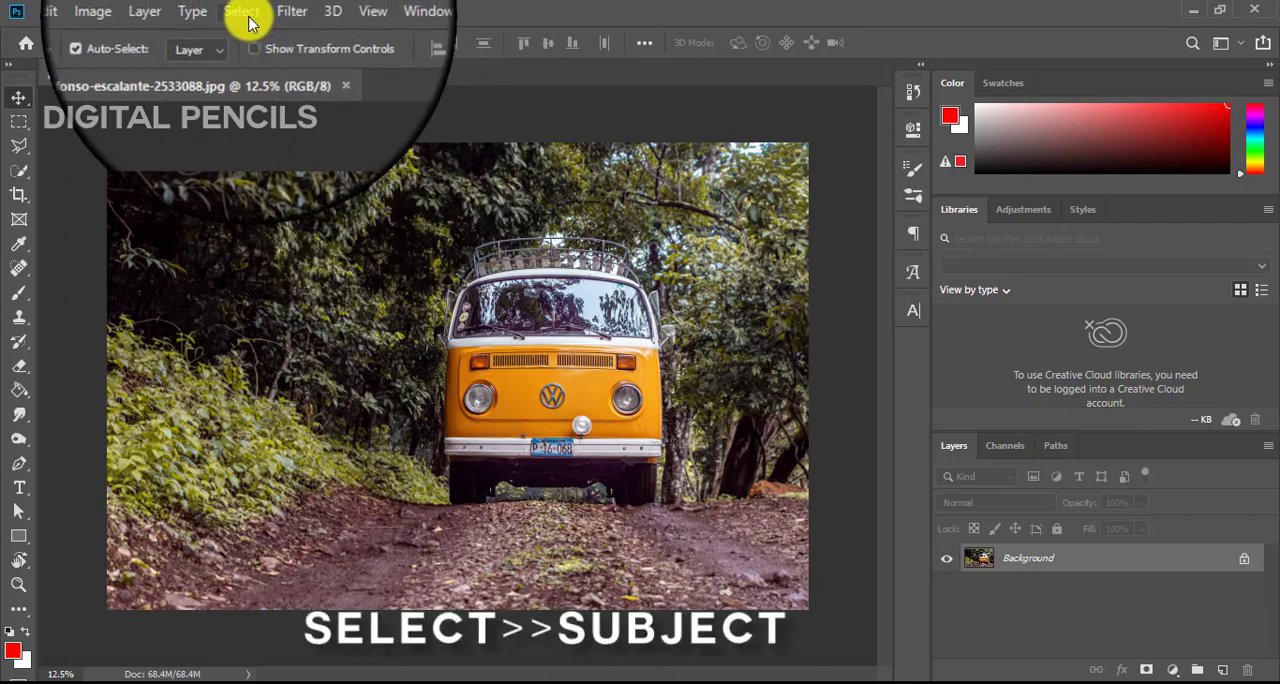
Use Select > Subject so the orange van gets an active selection outline
click(242, 12)
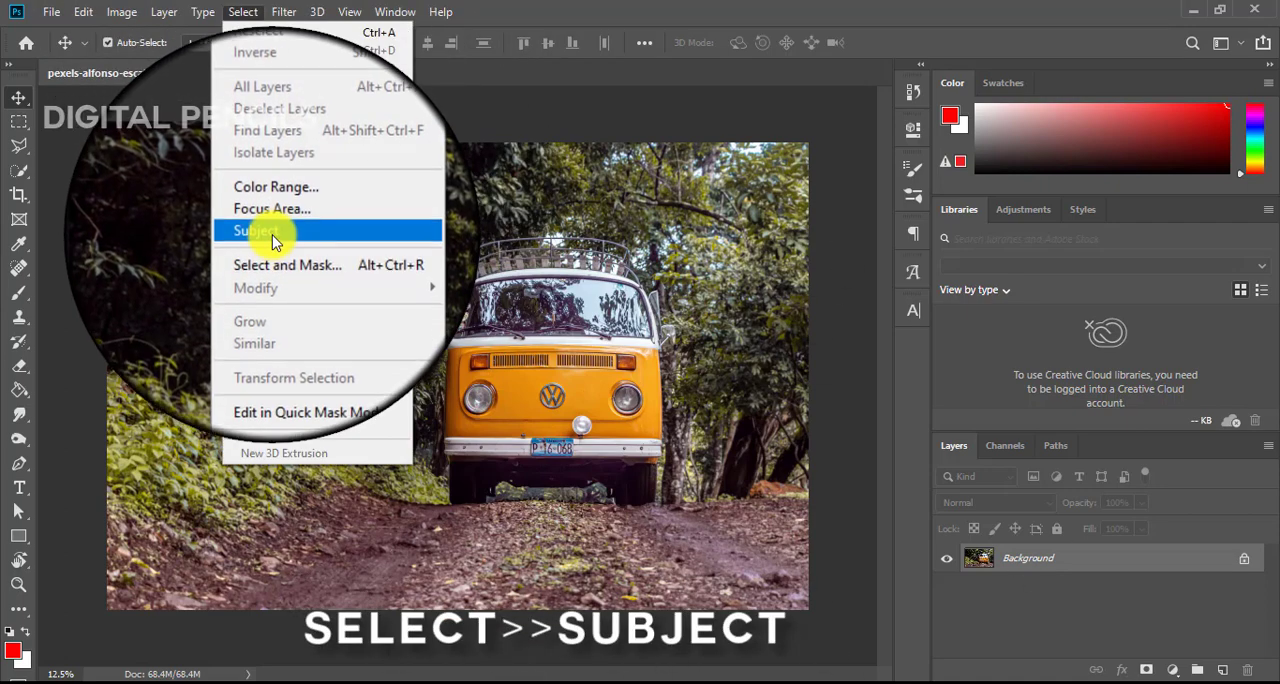
click(252, 230)
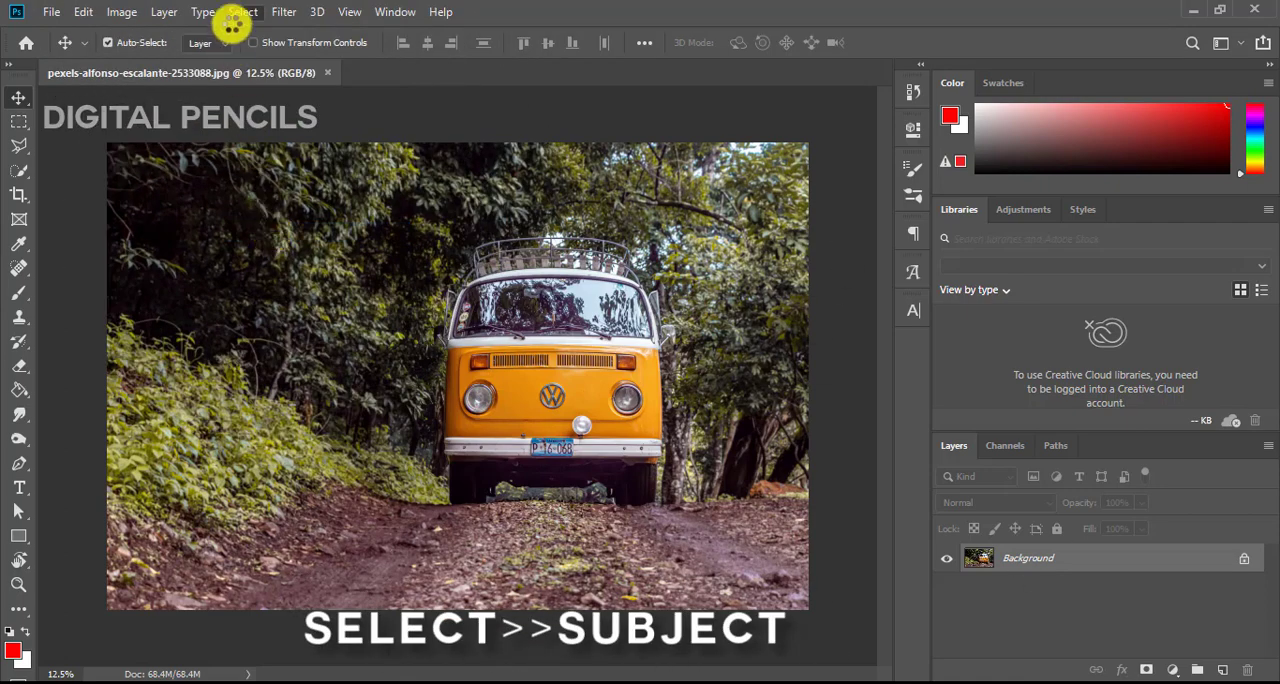
click(236, 12)
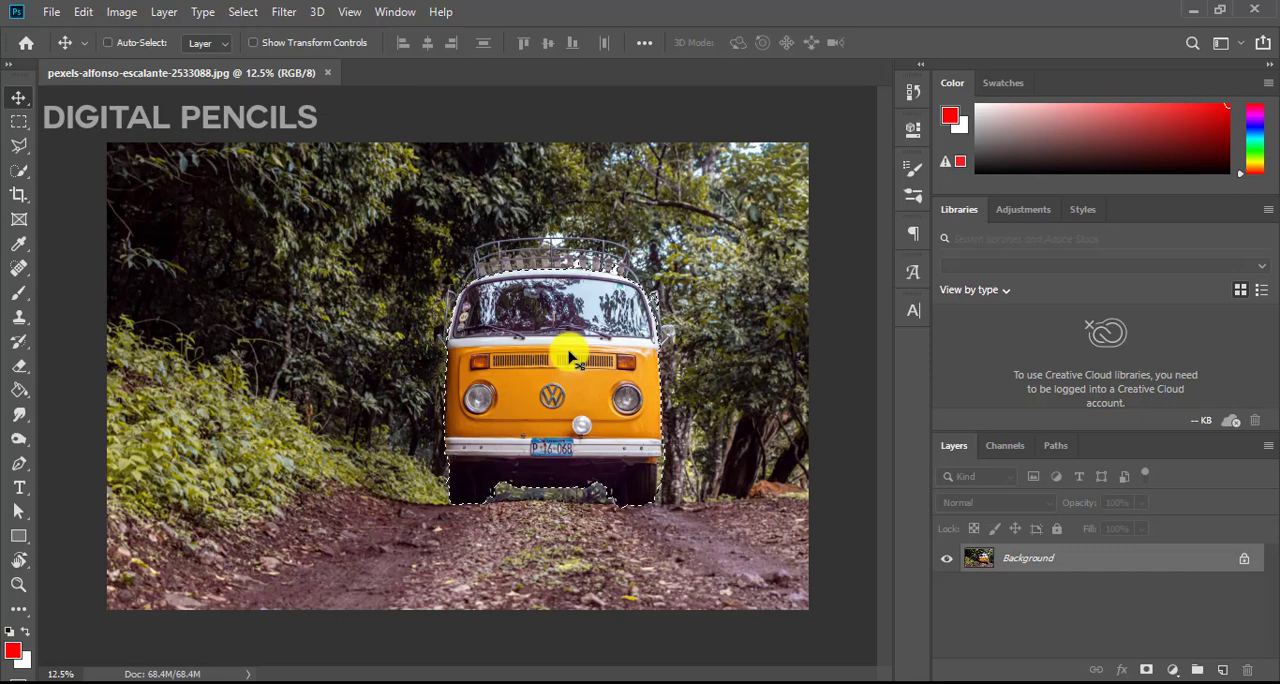
Deselect, then brush a new Quick Selection over the van's lower front and windscreen
key(ctrl+d)
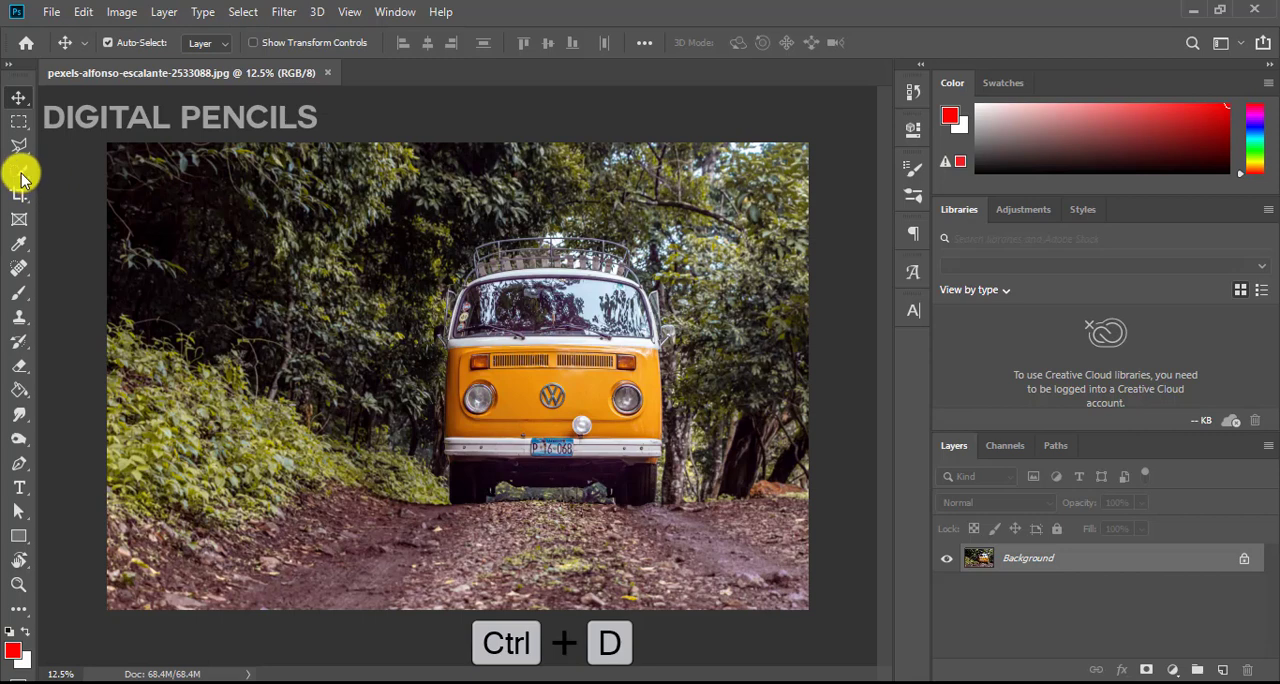
click(20, 170)
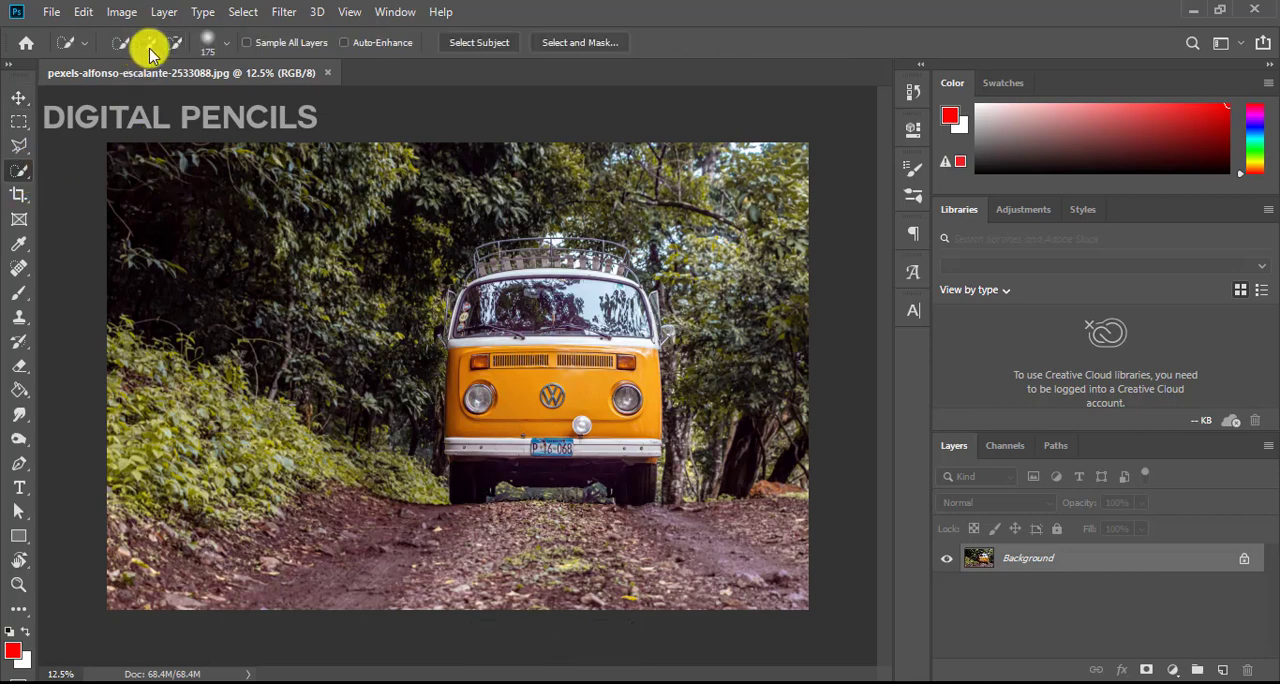
mouse_move(484, 280)
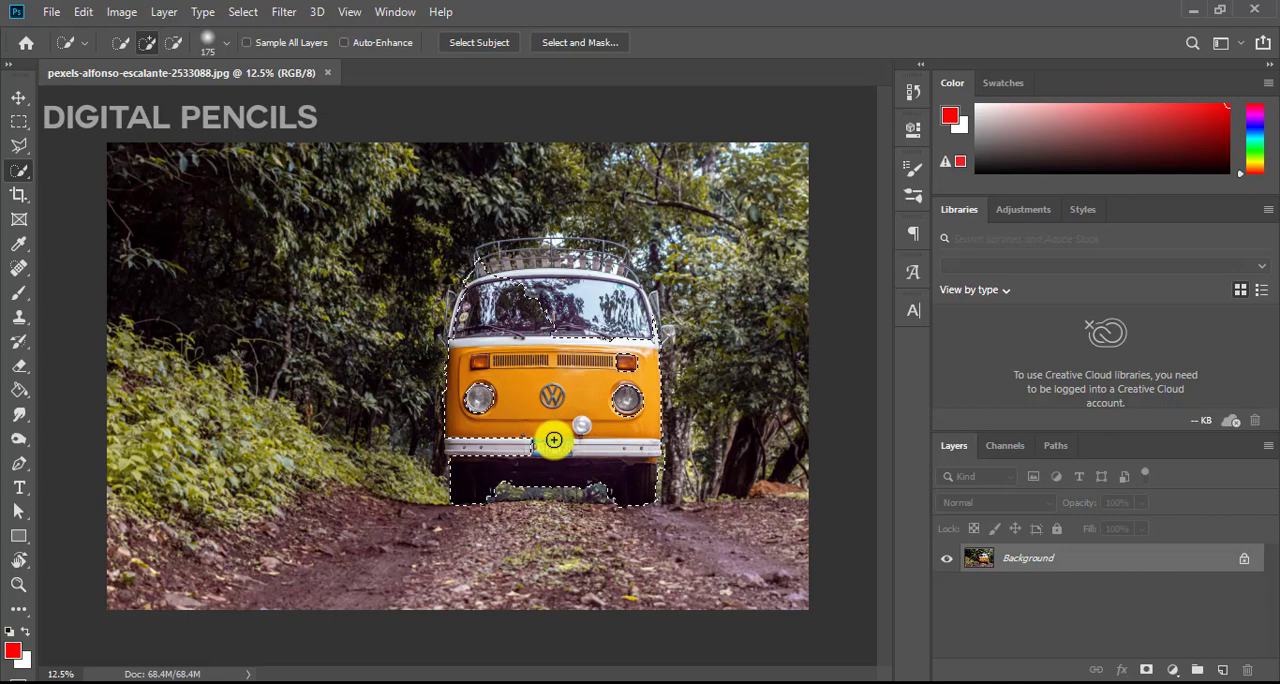
click(504, 358)
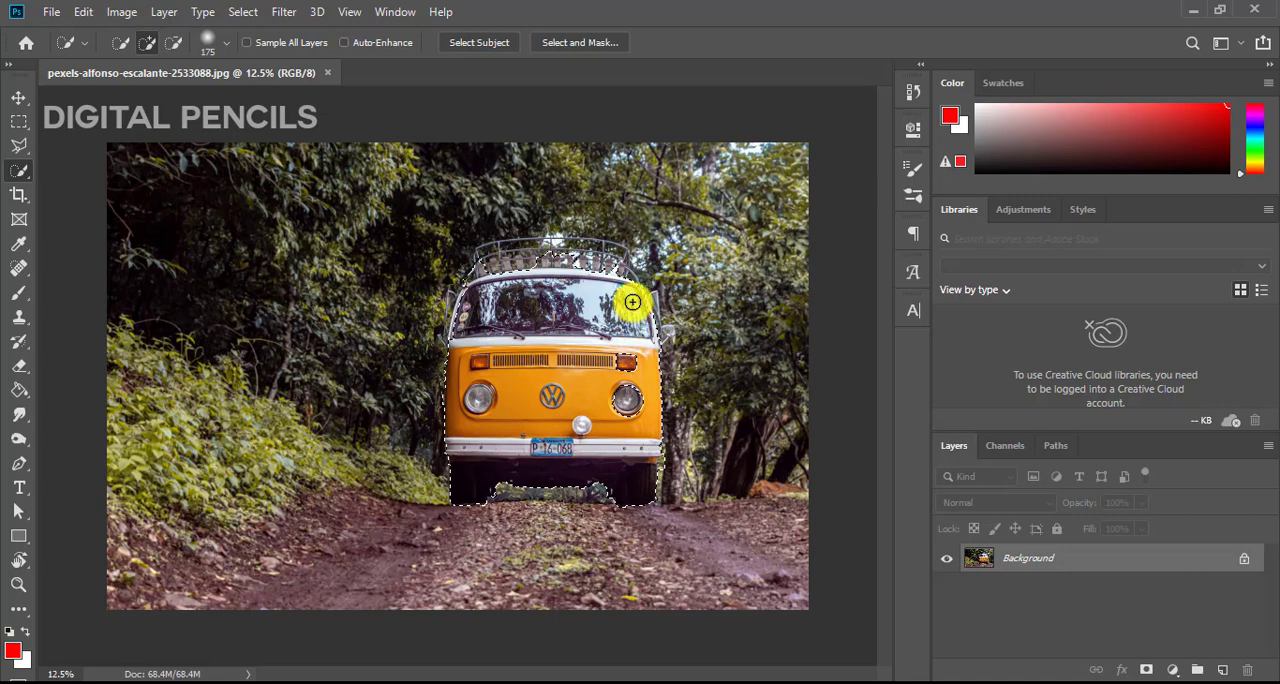
mouse_move(586, 276)
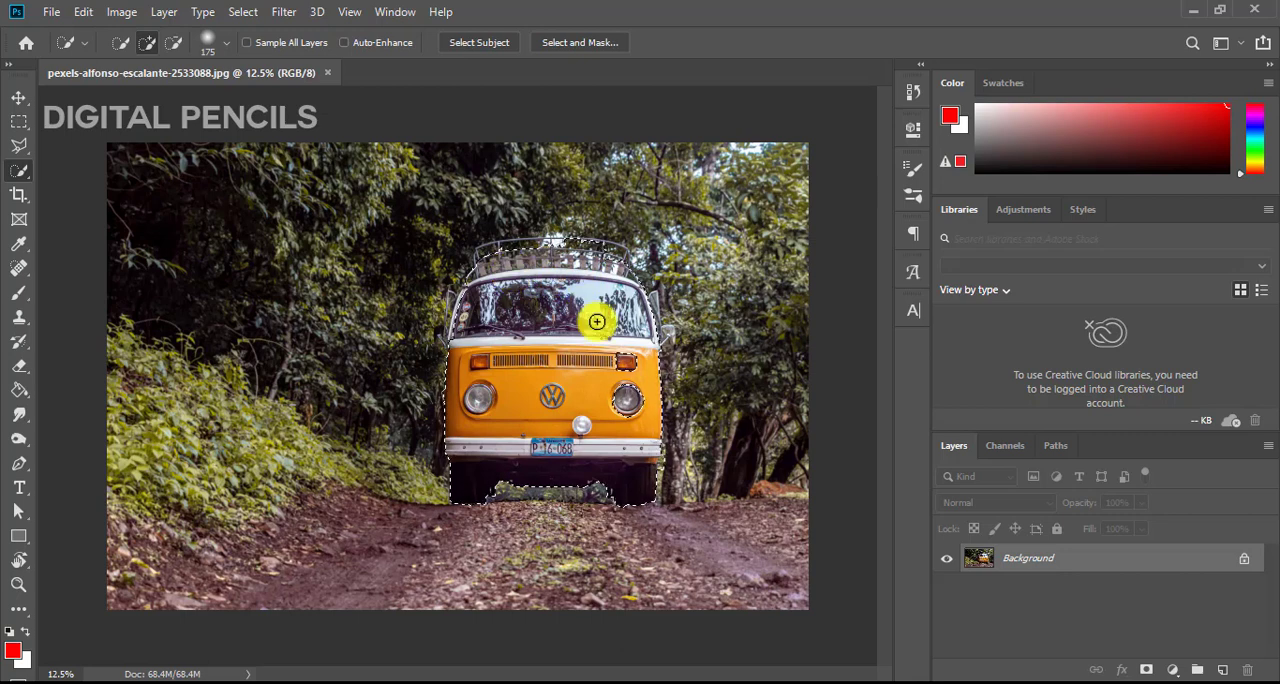
click(620, 410)
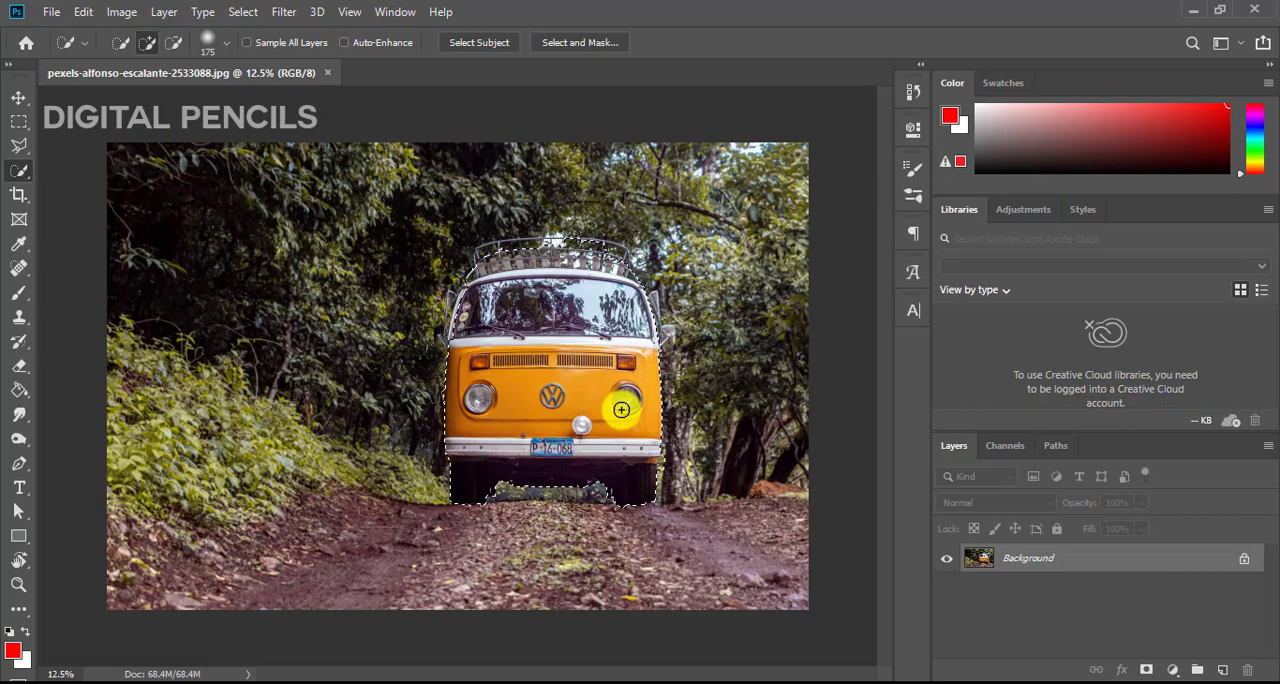
key(v)
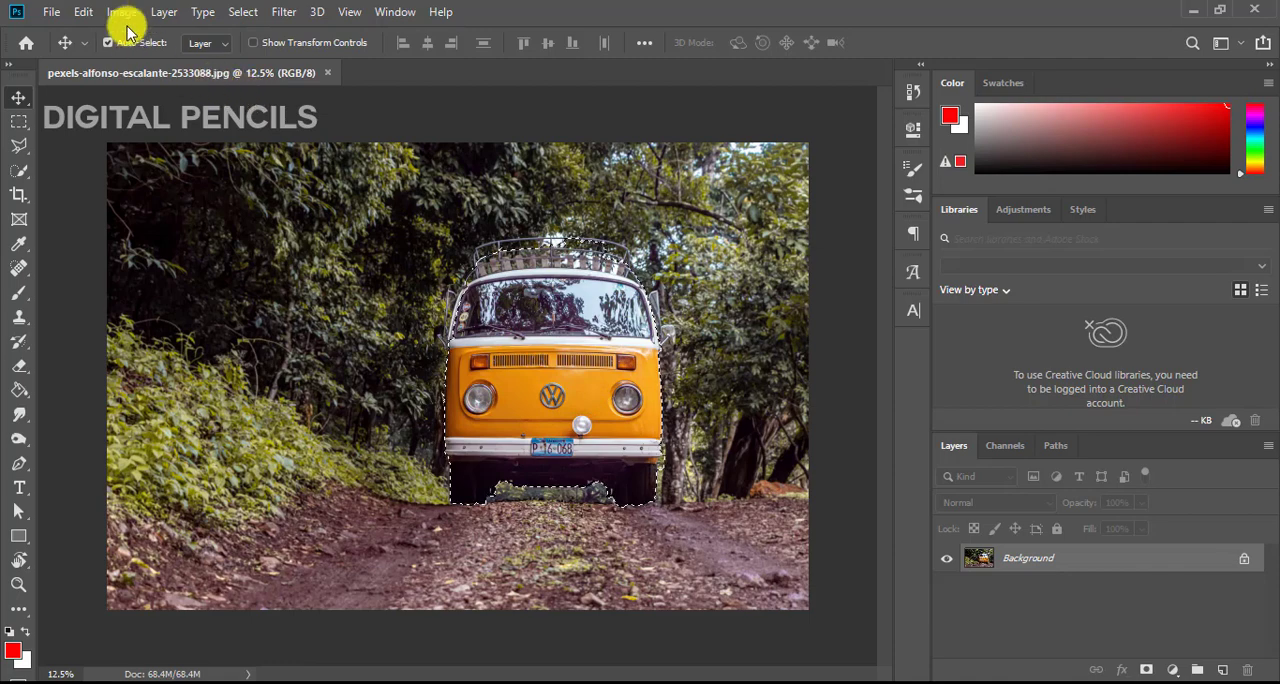
Apply Hue/Saturation with Hue around +110, turning the selected van bright green
click(88, 12)
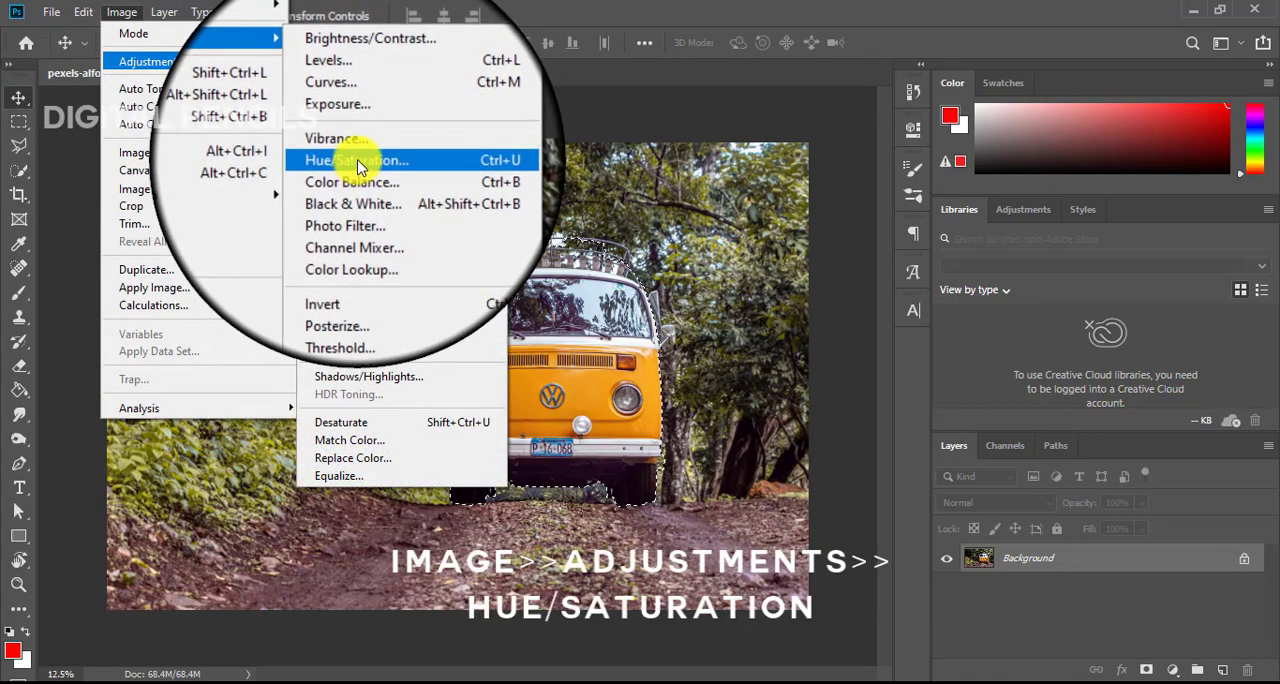
click(356, 160)
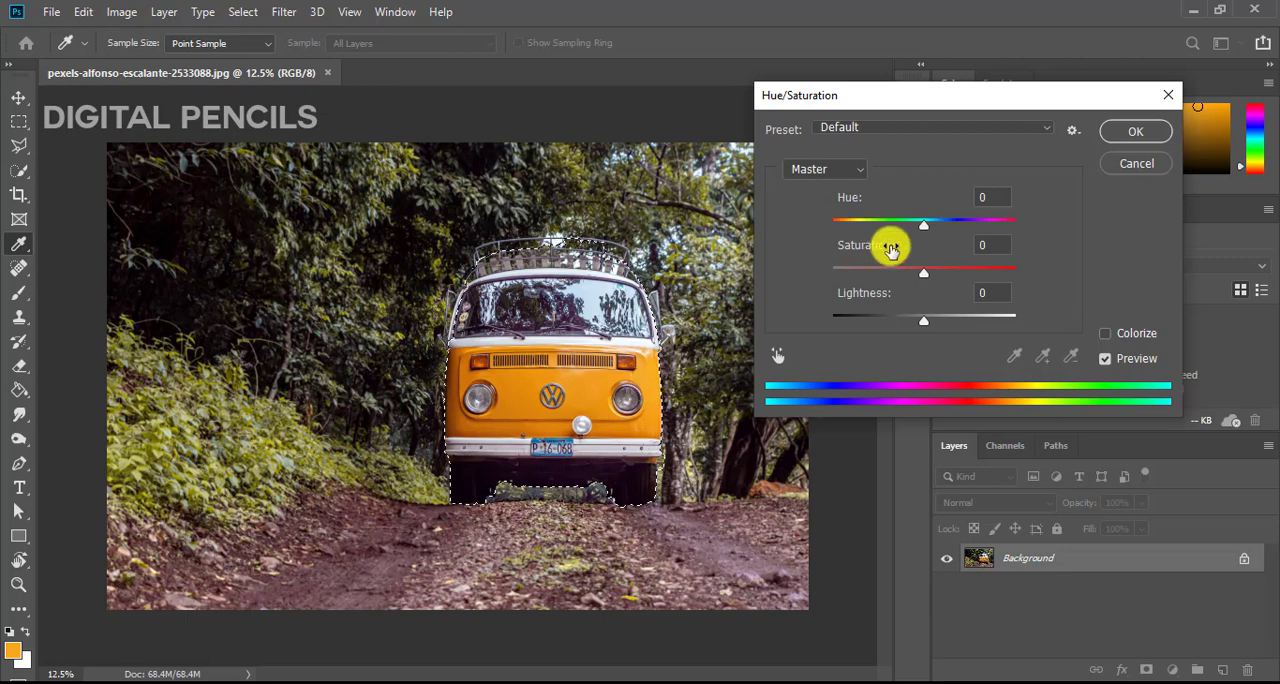
drag(924, 224, 900, 224)
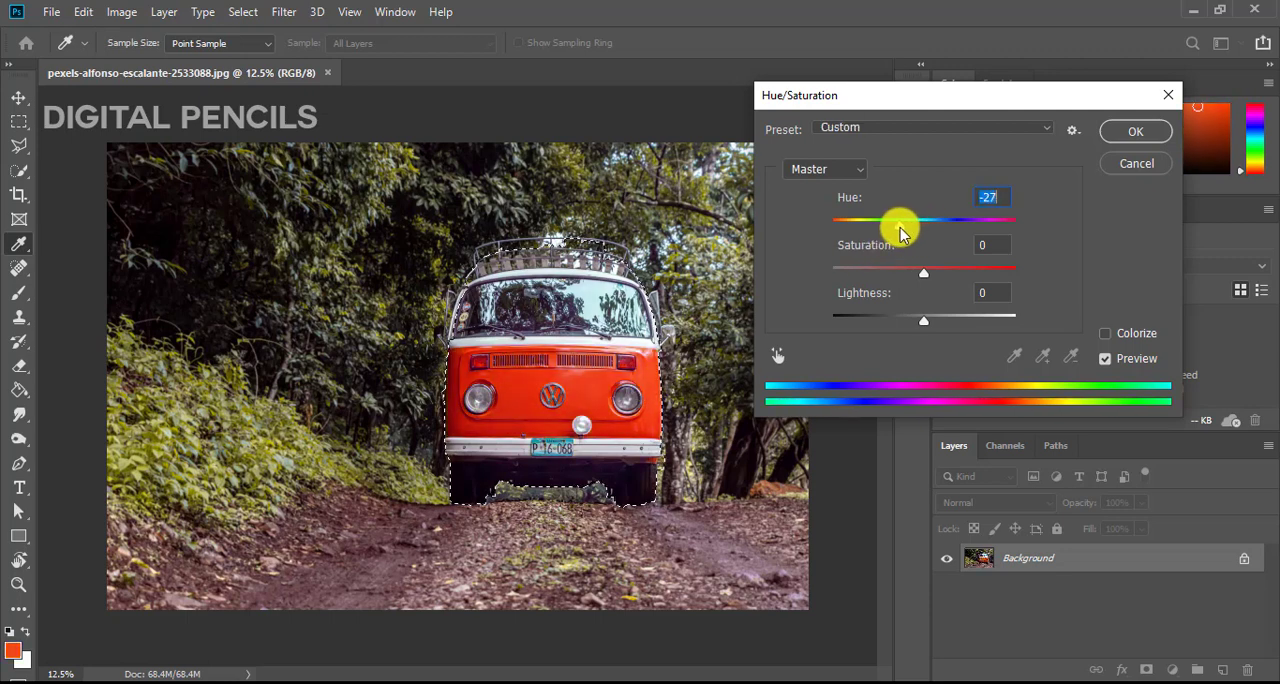
drag(900, 220, 856, 220)
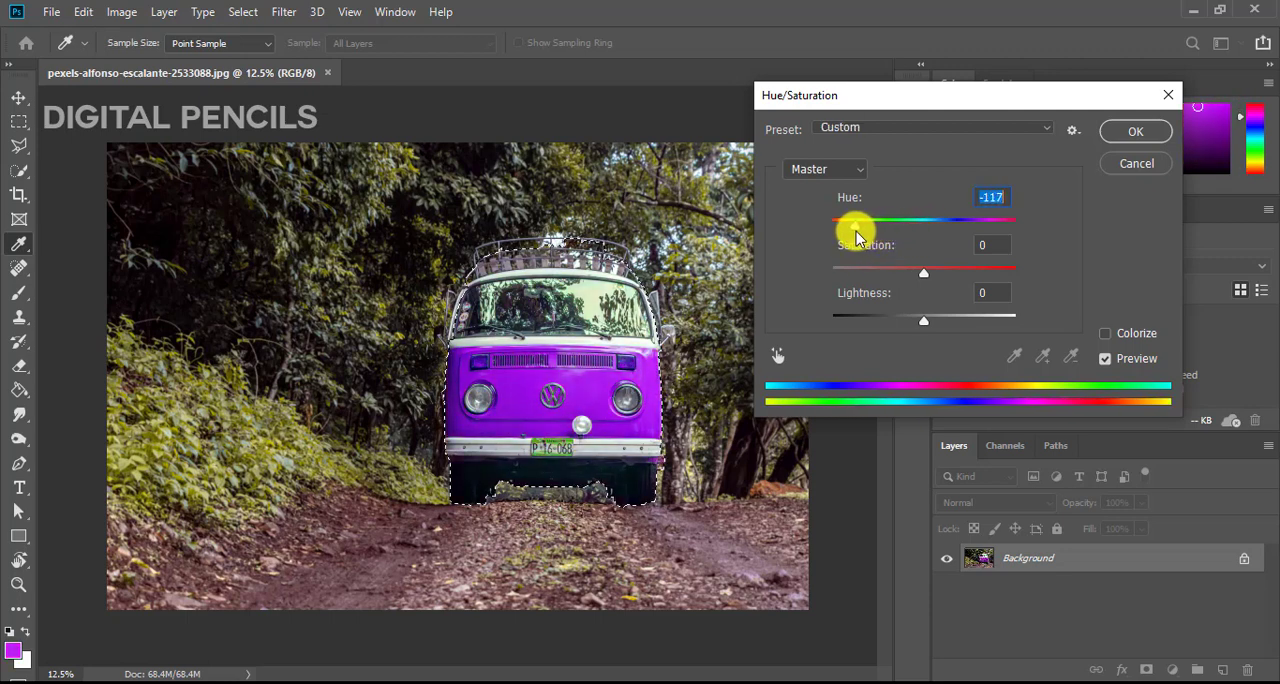
drag(856, 224, 878, 224)
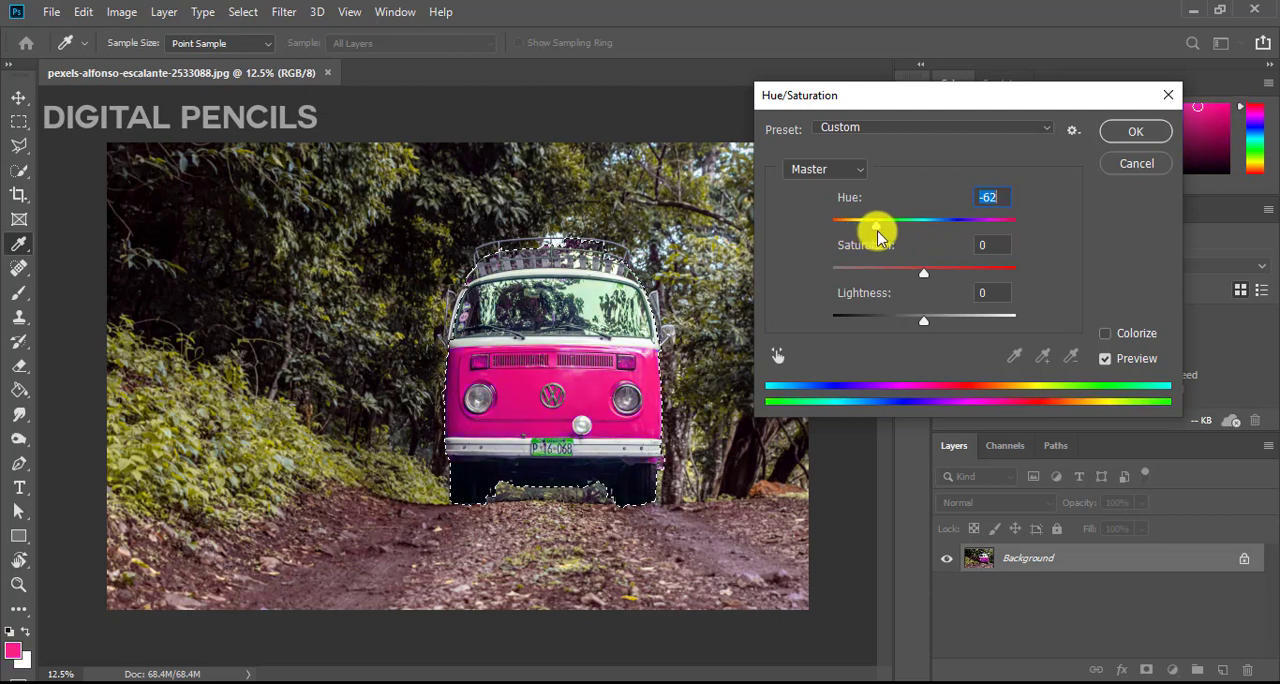
drag(878, 220, 910, 220)
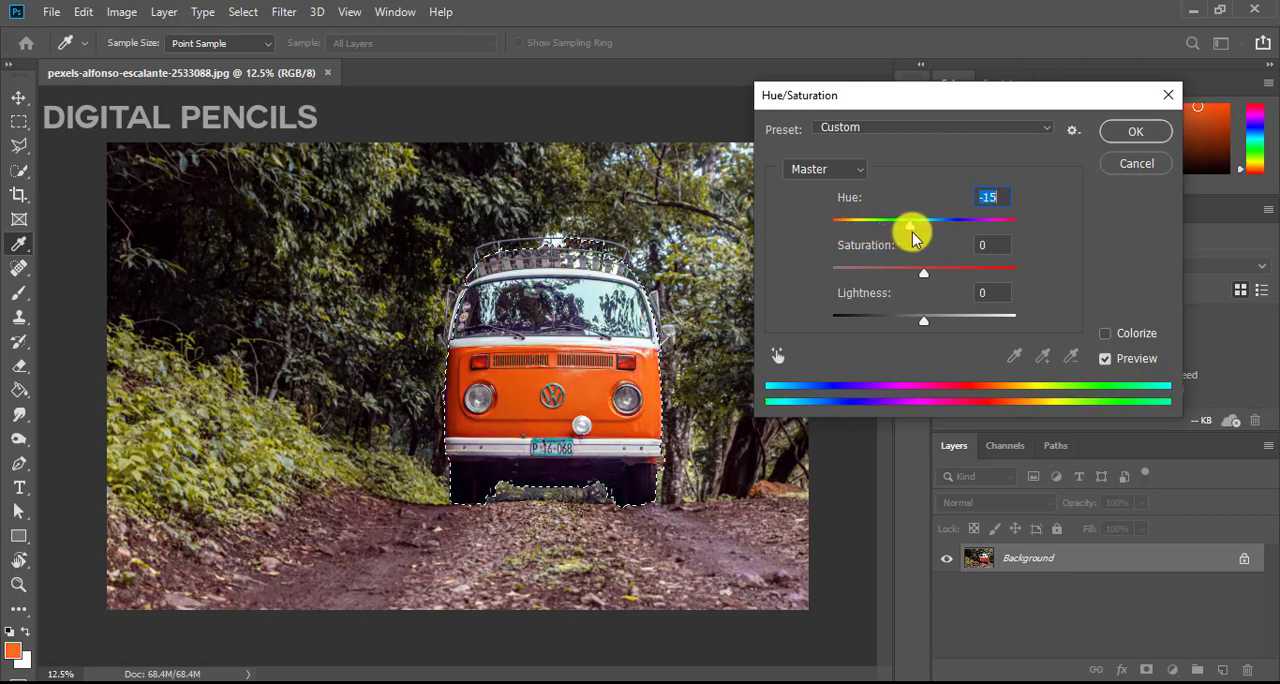
drag(908, 220, 980, 220)
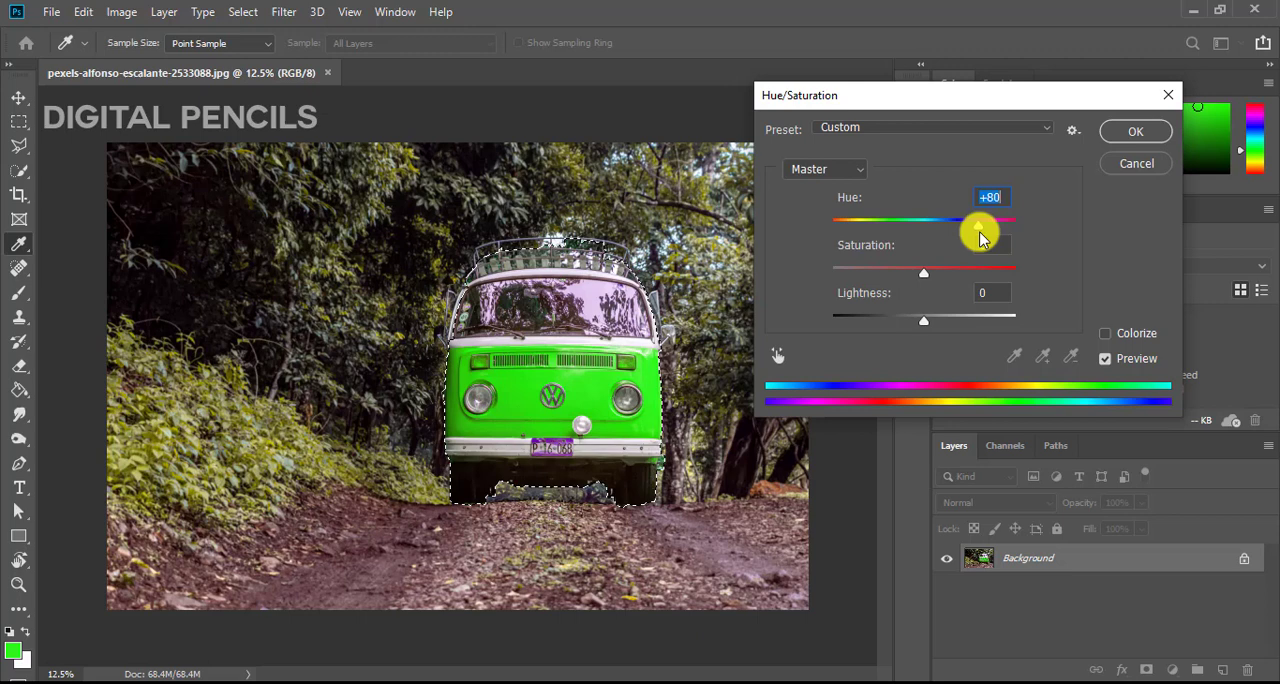
drag(978, 230, 992, 230)
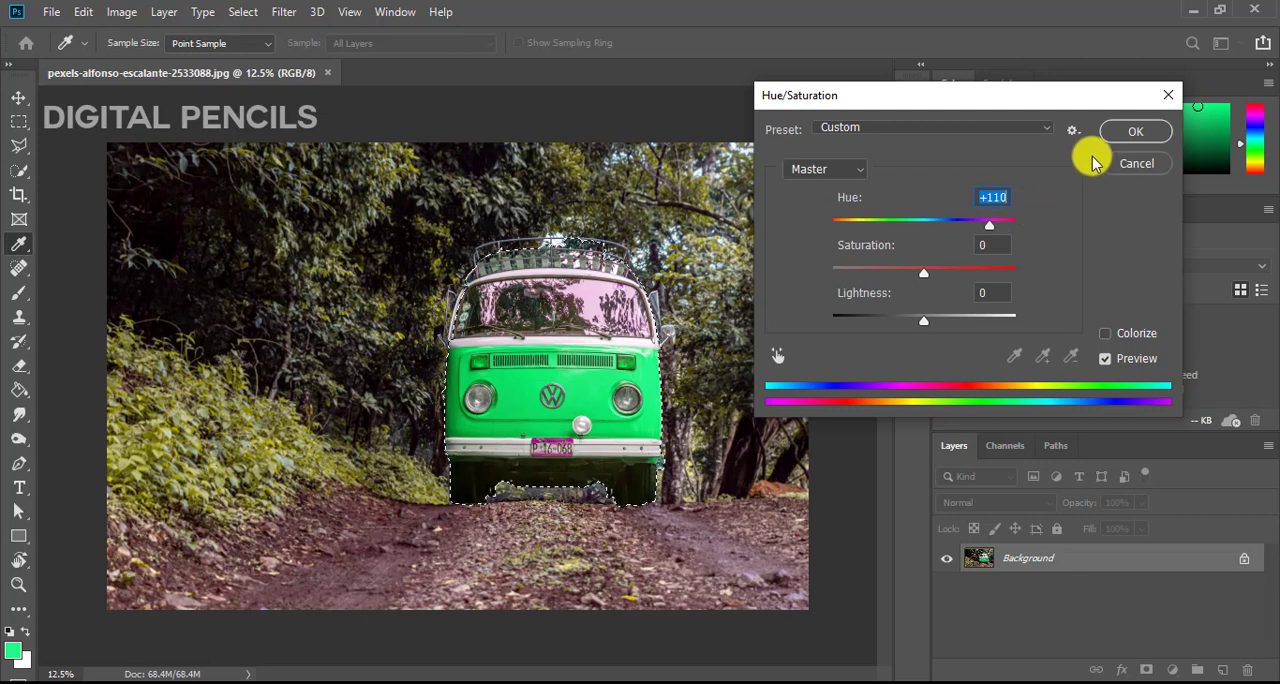
click(1136, 132)
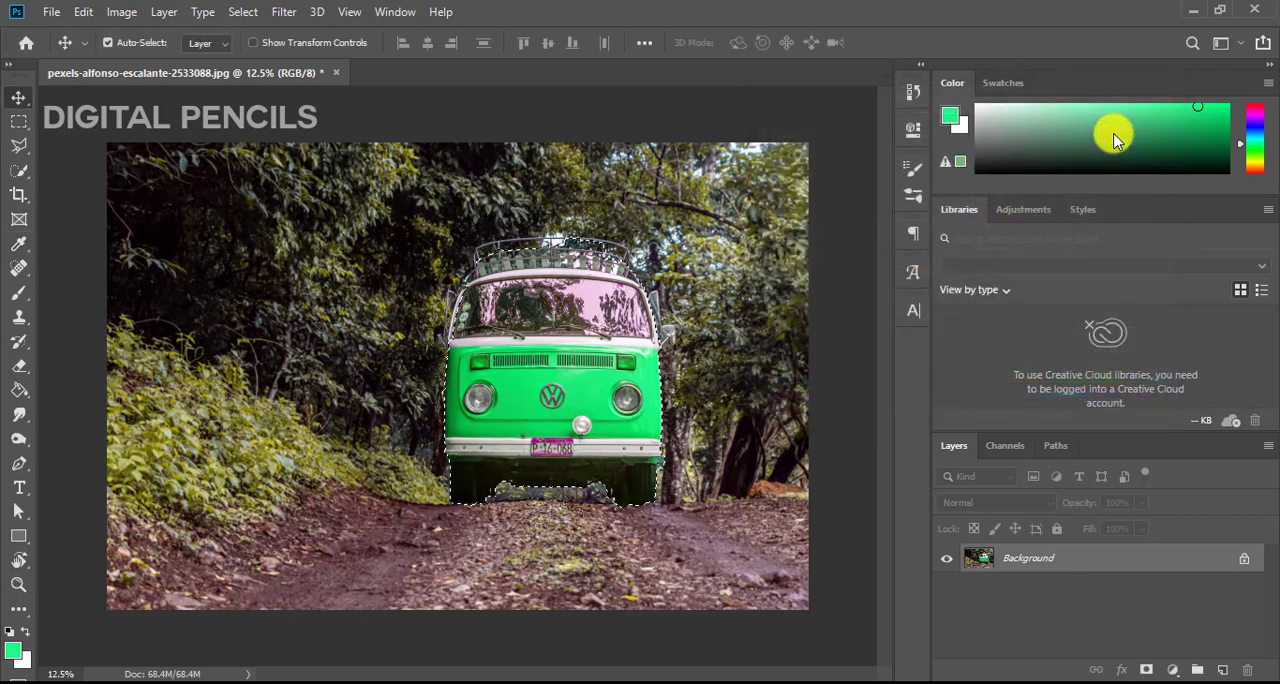
mouse_move(664, 264)
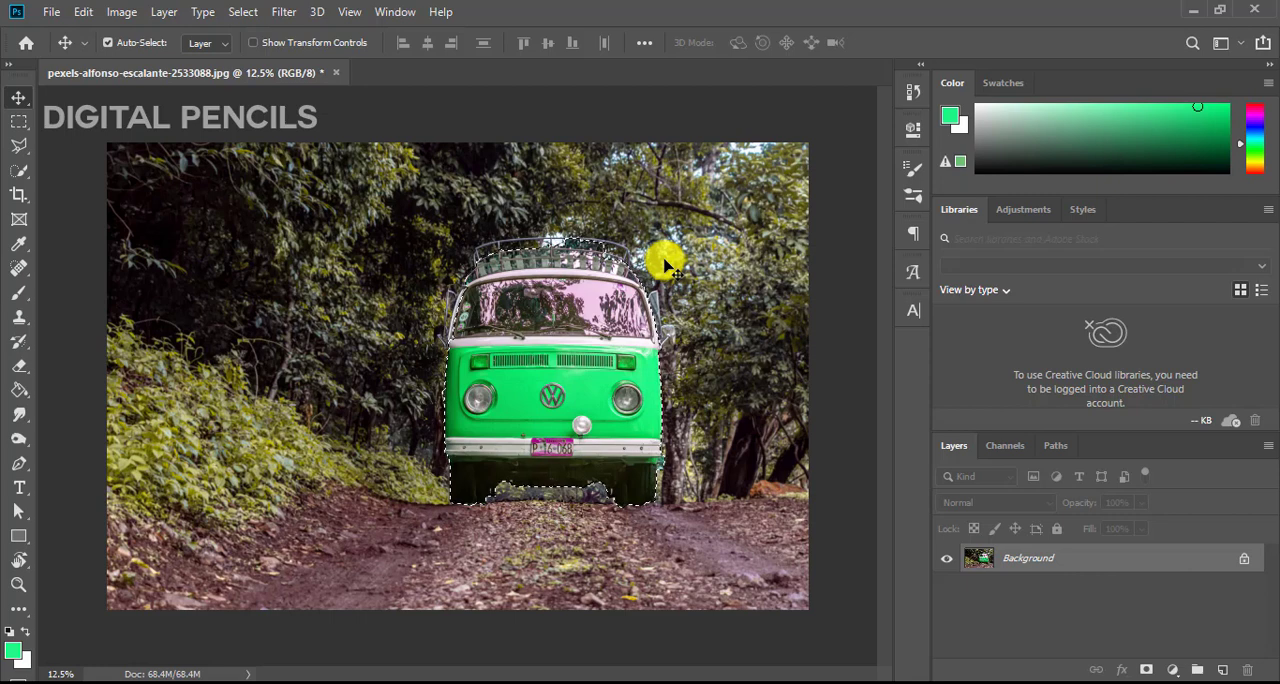
Deselect the van and undo the hue change so it returns to orange
key(ctrl+d)
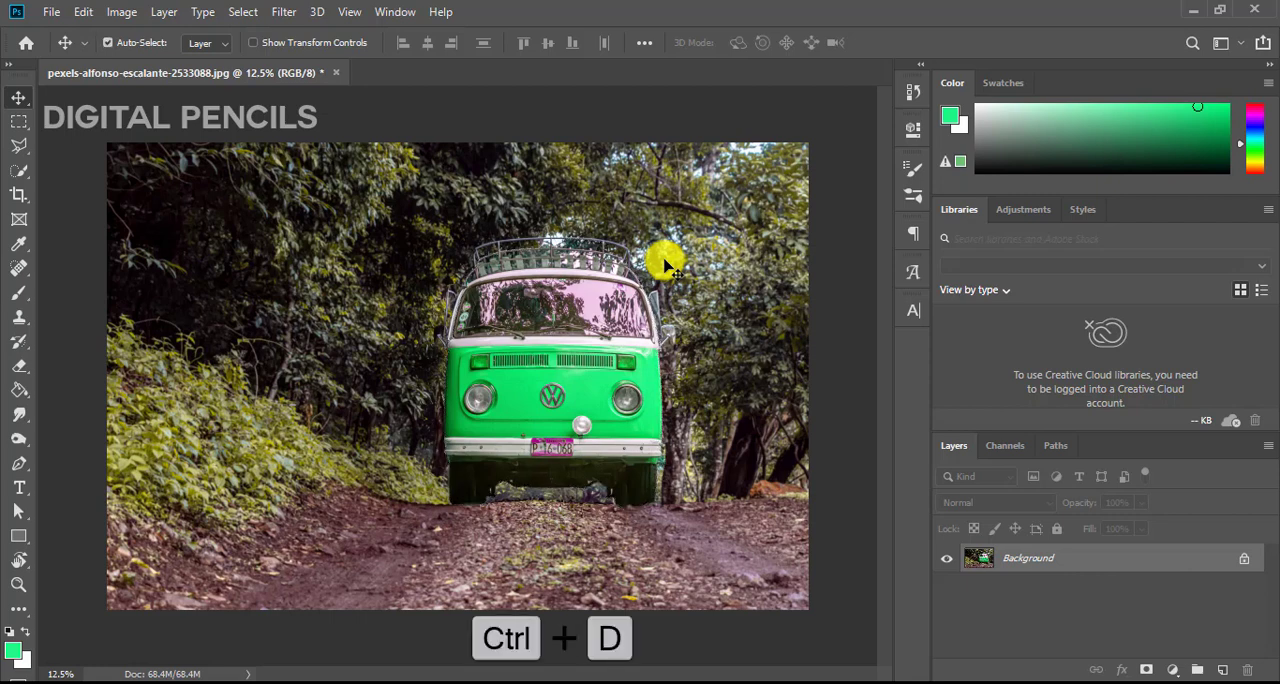
key(ctrl+d)
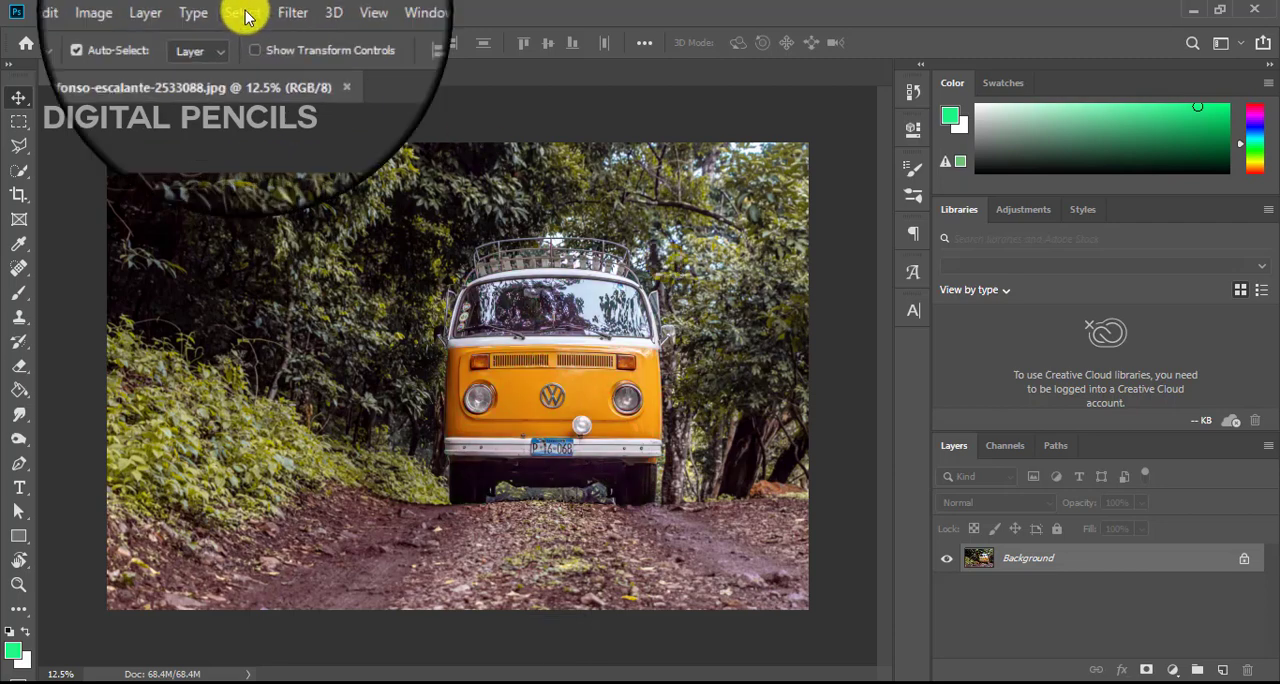
Select the van as subject, then invert so the surrounding forest and road are selected
click(240, 12)
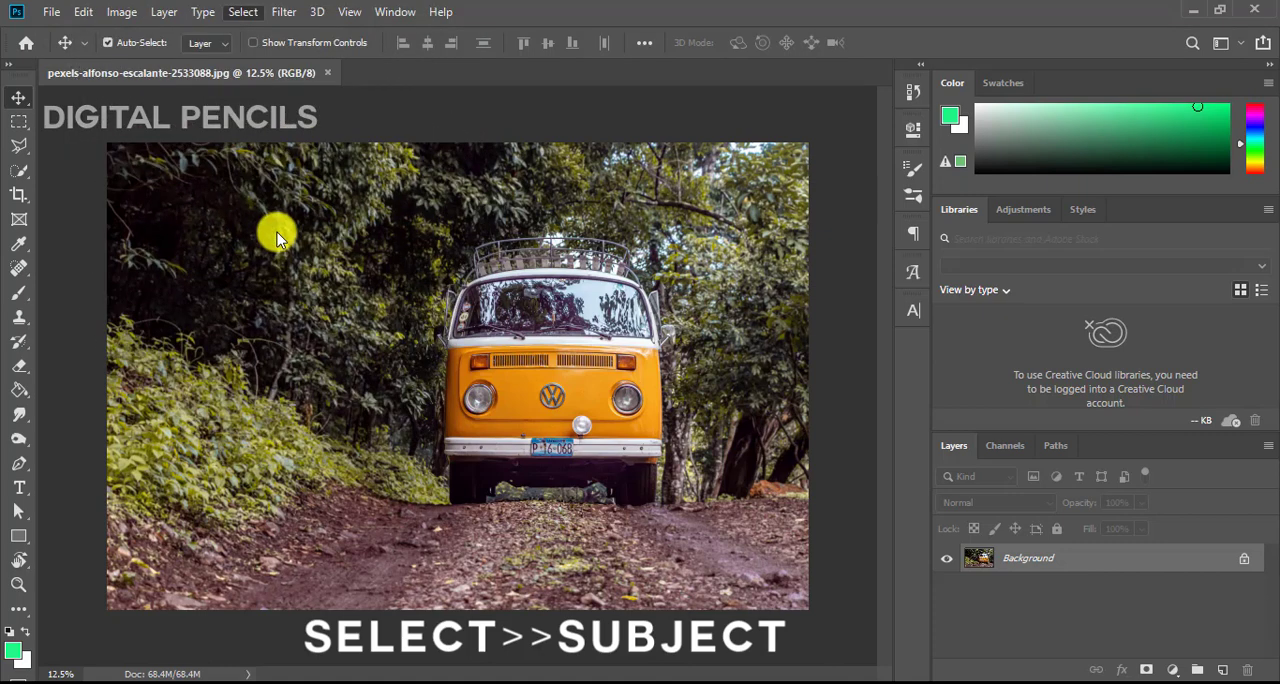
click(244, 12)
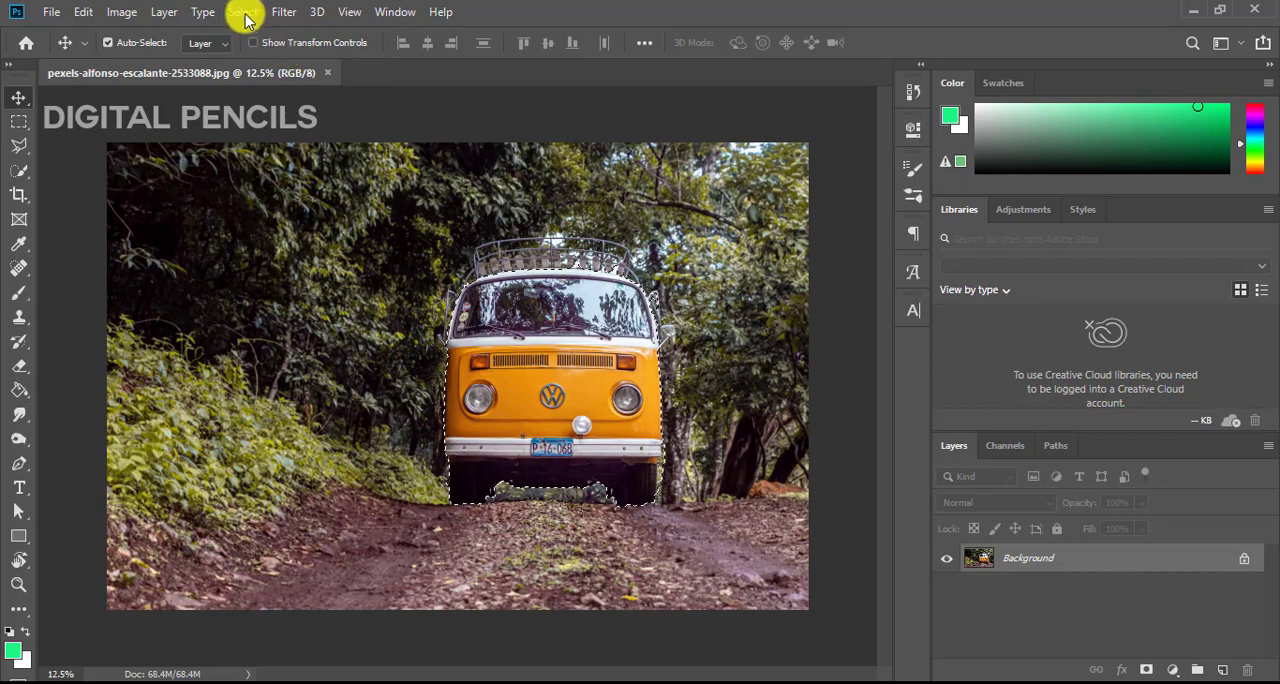
click(244, 12)
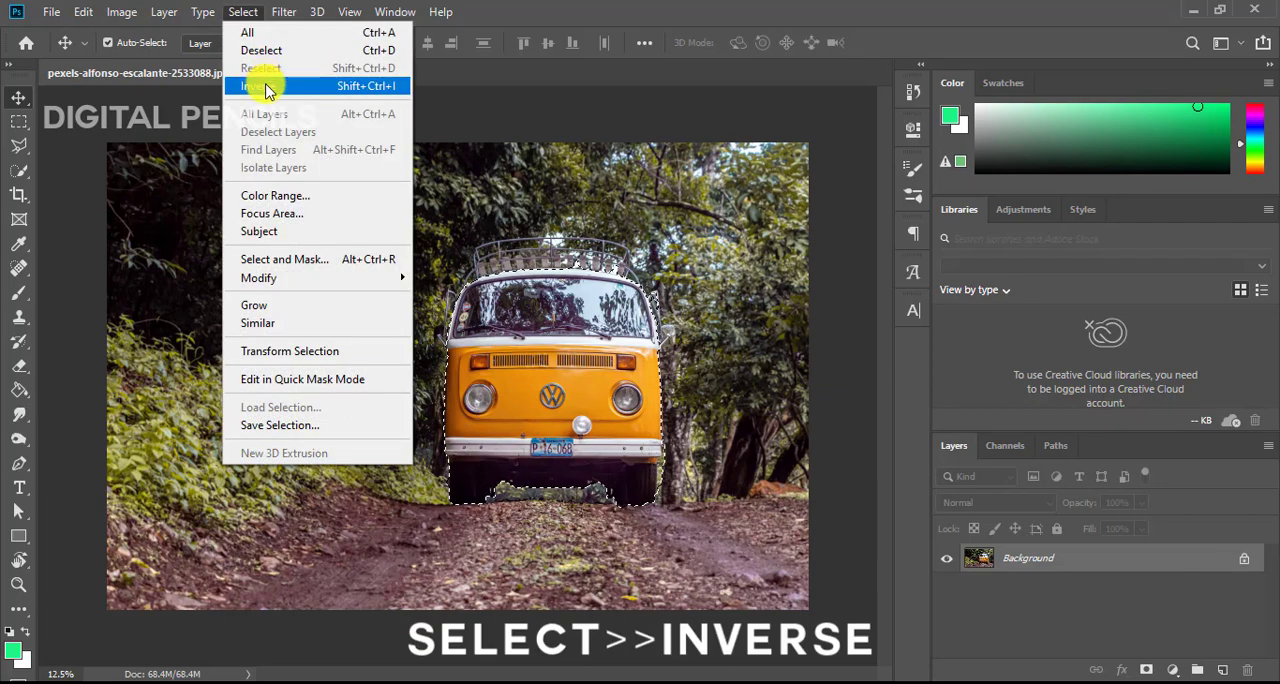
click(264, 88)
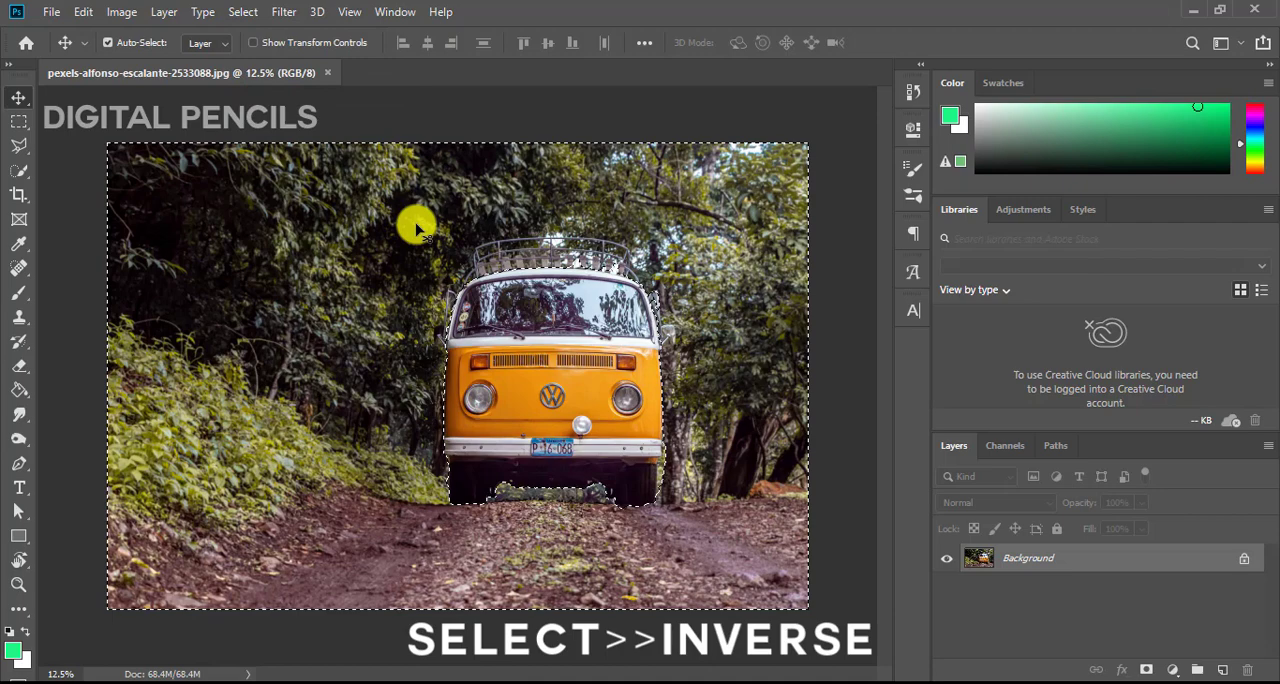
click(244, 12)
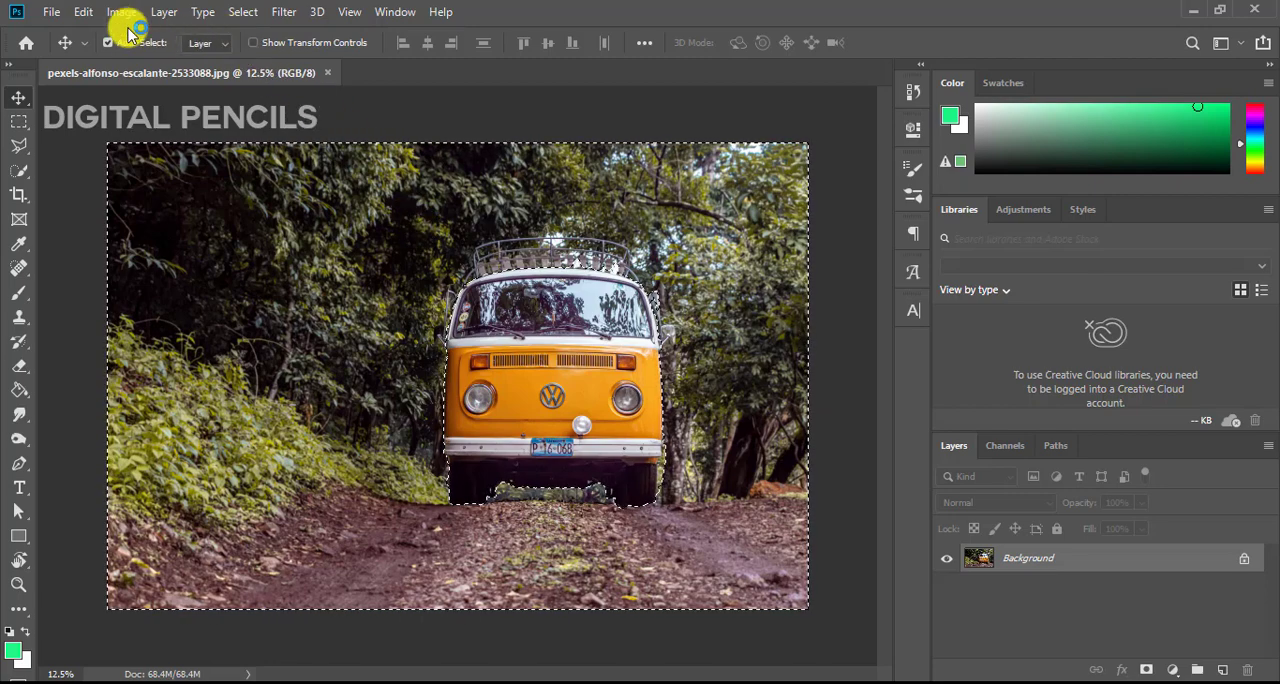
Bring up Image > Adjustments > Selective Color for the background selection
click(114, 12)
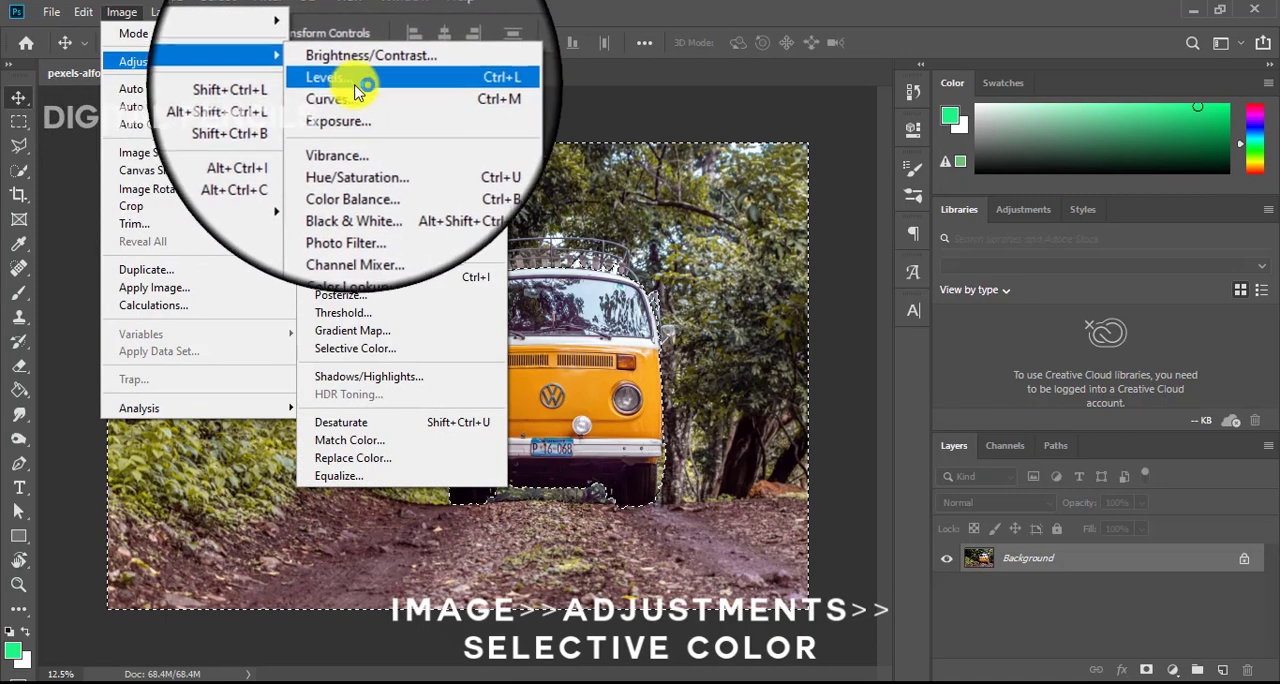
mouse_move(364, 294)
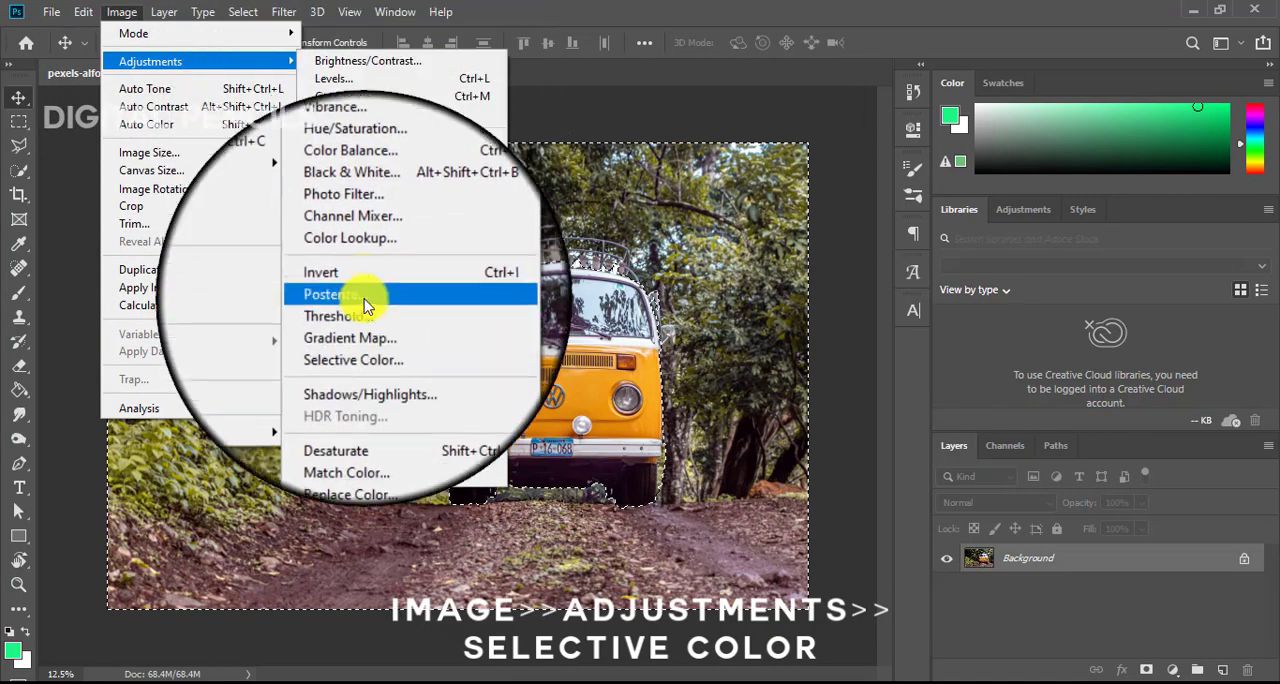
click(352, 360)
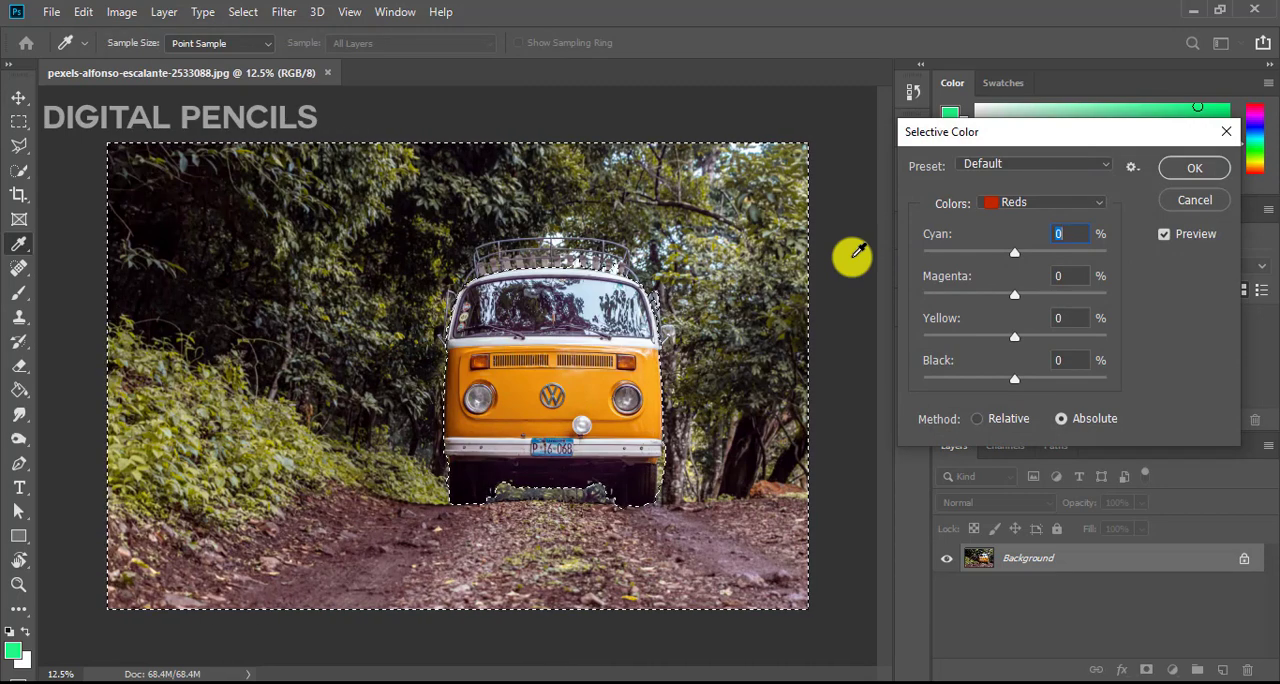
mouse_move(736, 260)
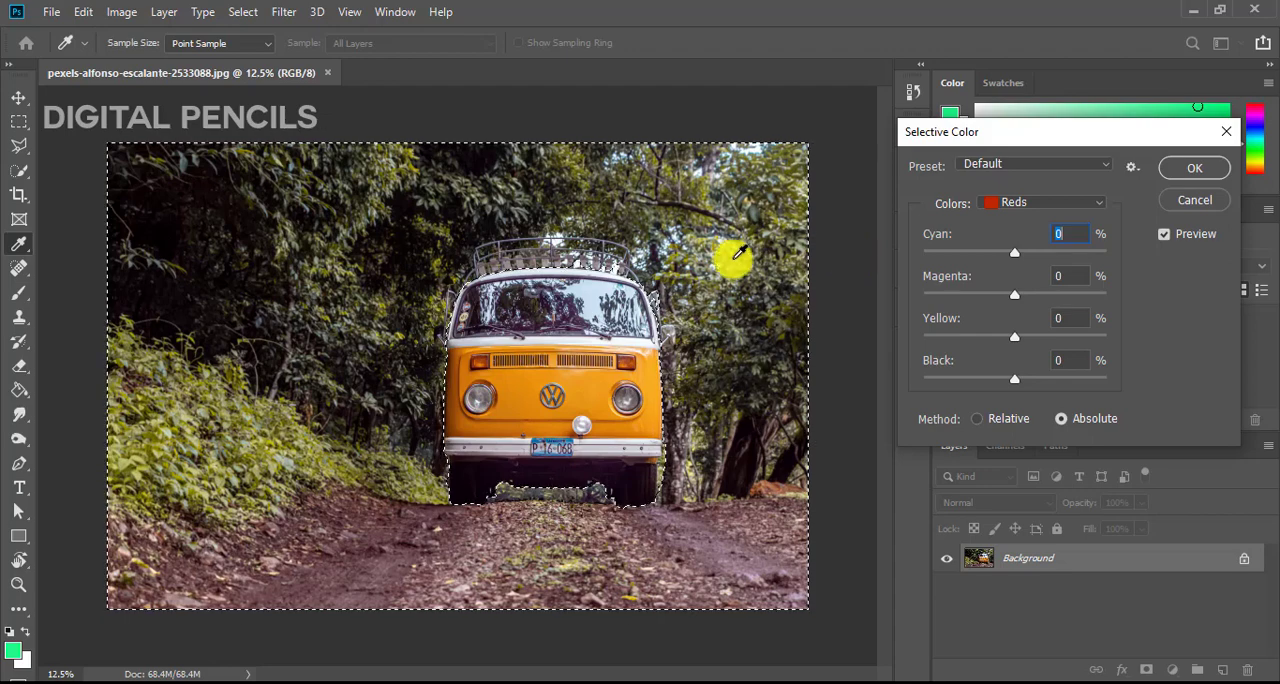
mouse_move(378, 208)
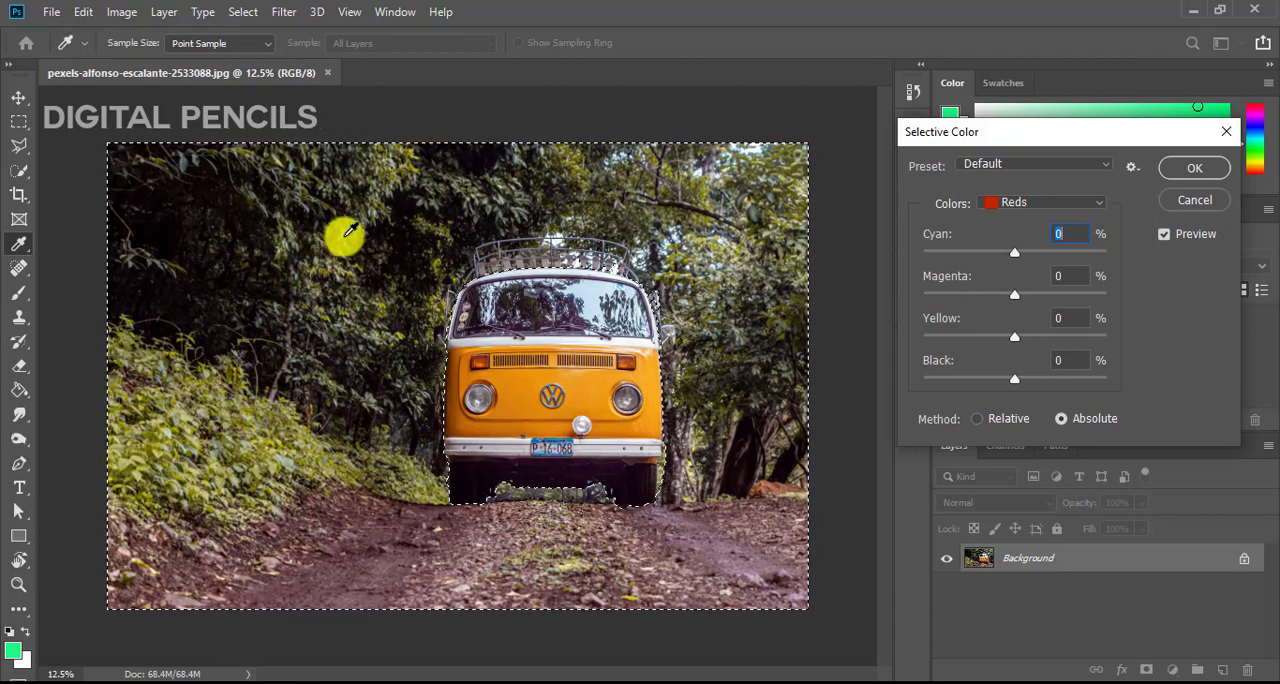
mouse_move(308, 298)
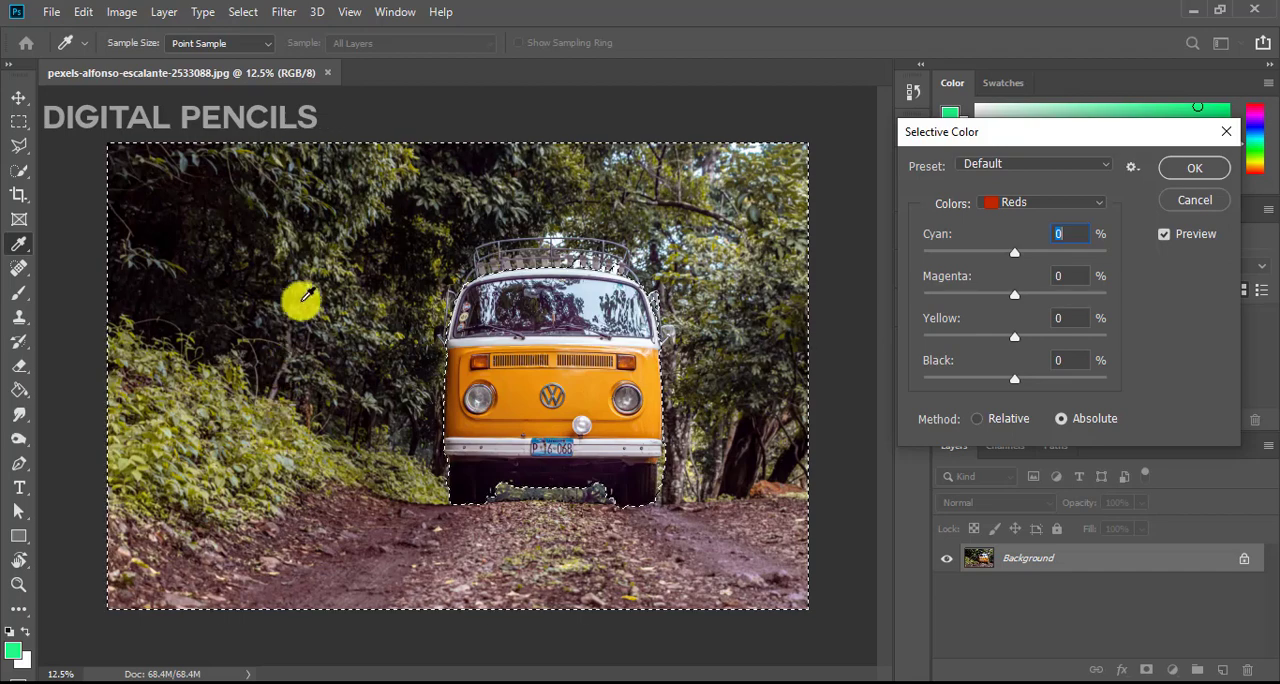
mouse_move(196, 336)
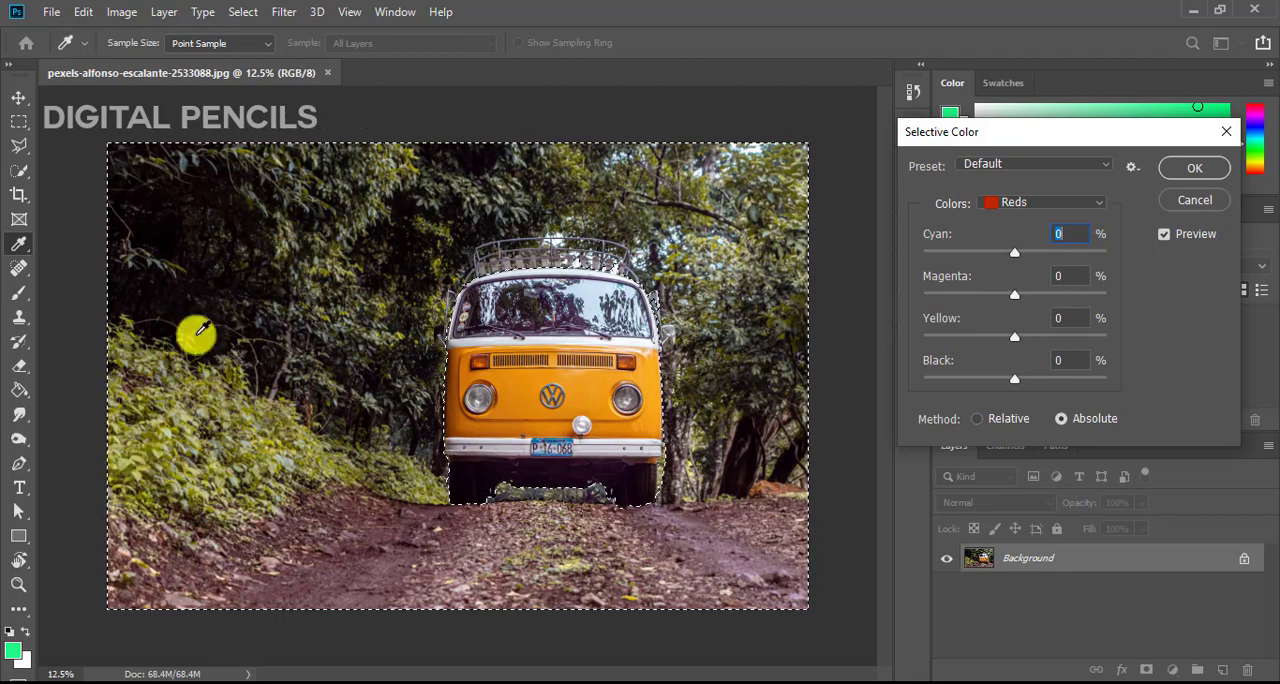
mouse_move(412, 270)
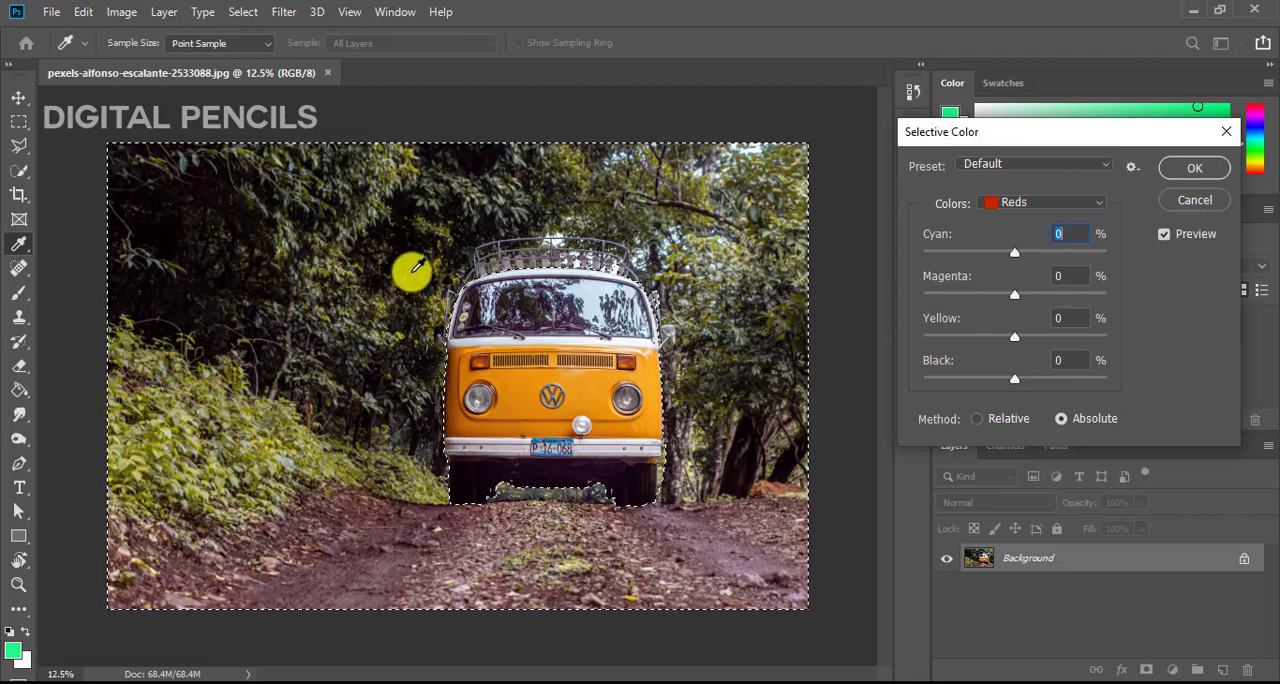
mouse_move(1008, 190)
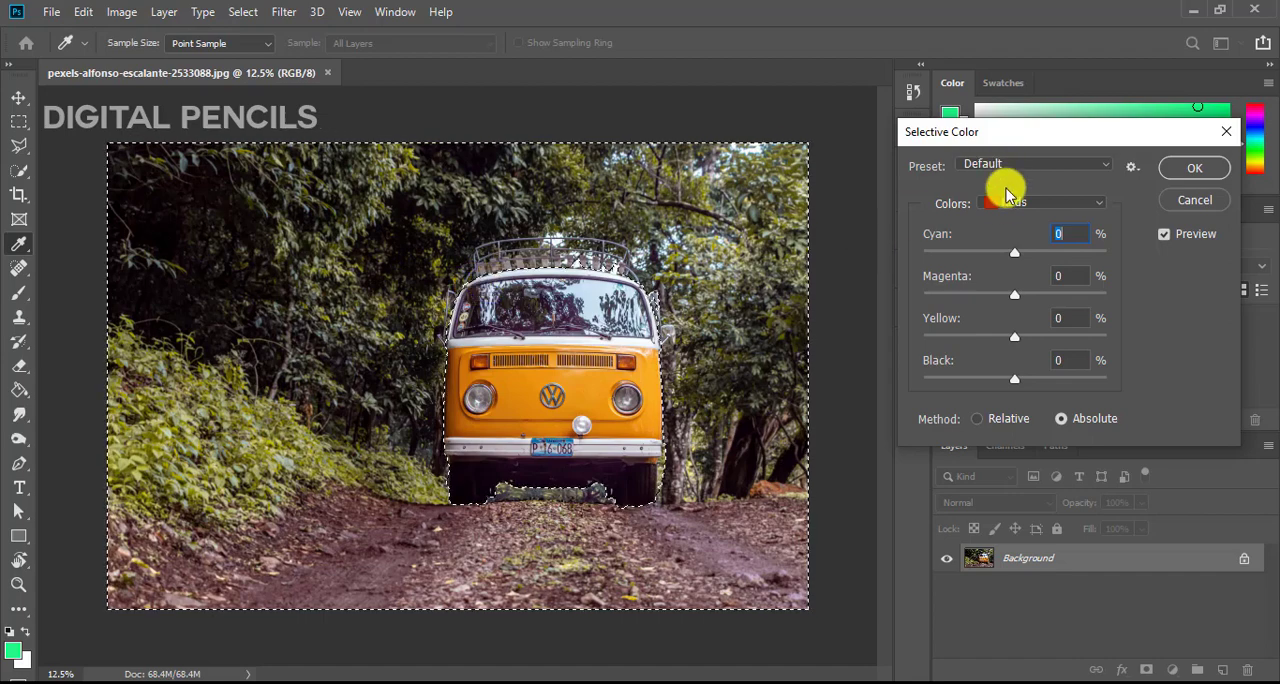
Target Yellows and vary Cyan to turn the foliage golden, then greener, ending near zero
click(1040, 204)
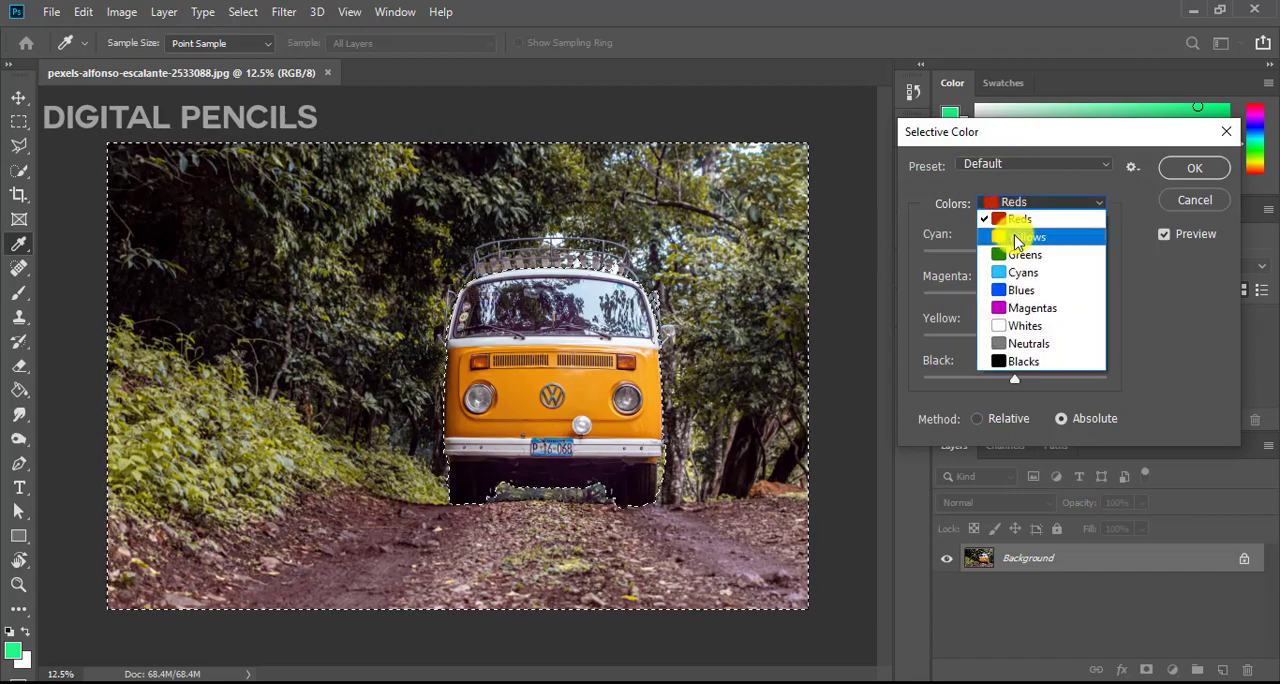
click(1036, 236)
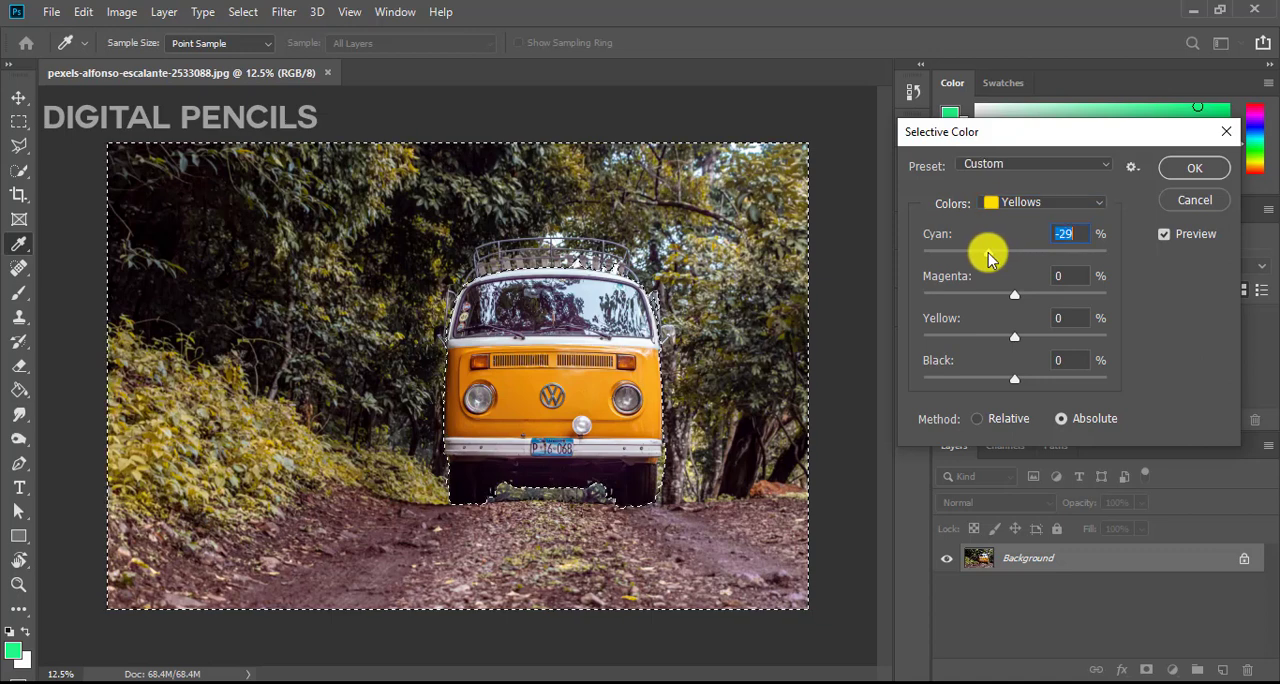
drag(984, 254, 944, 254)
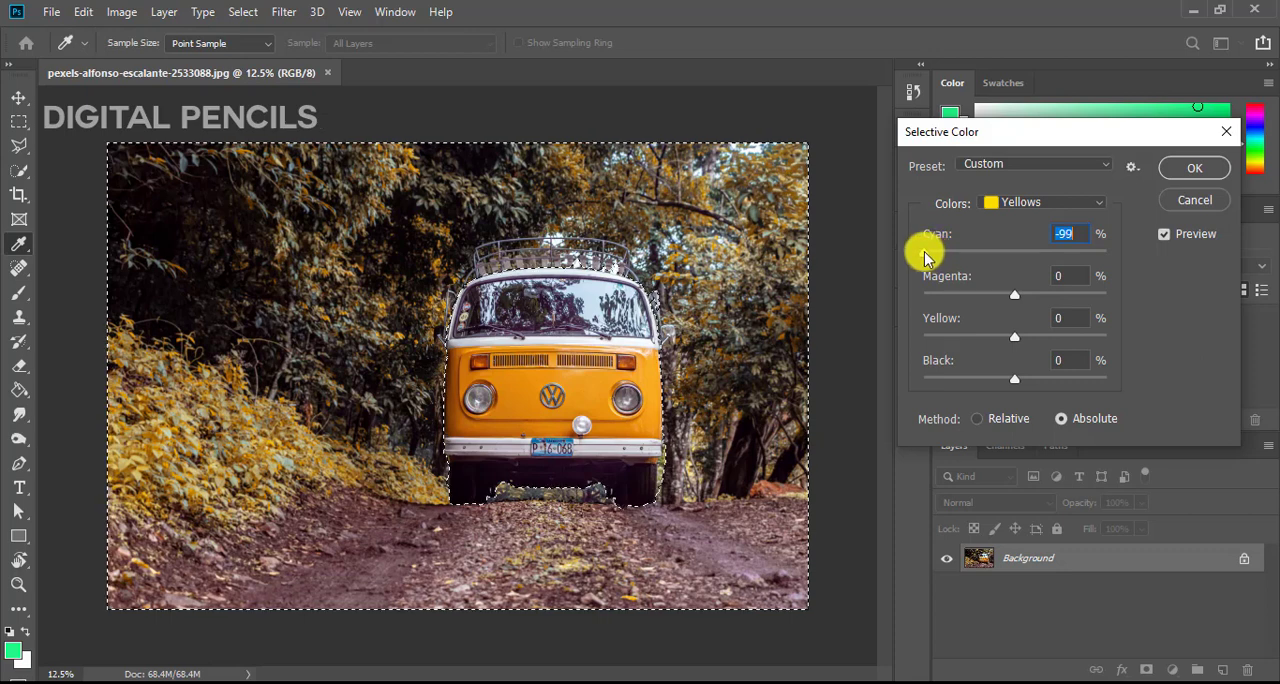
scroll(down, 3)
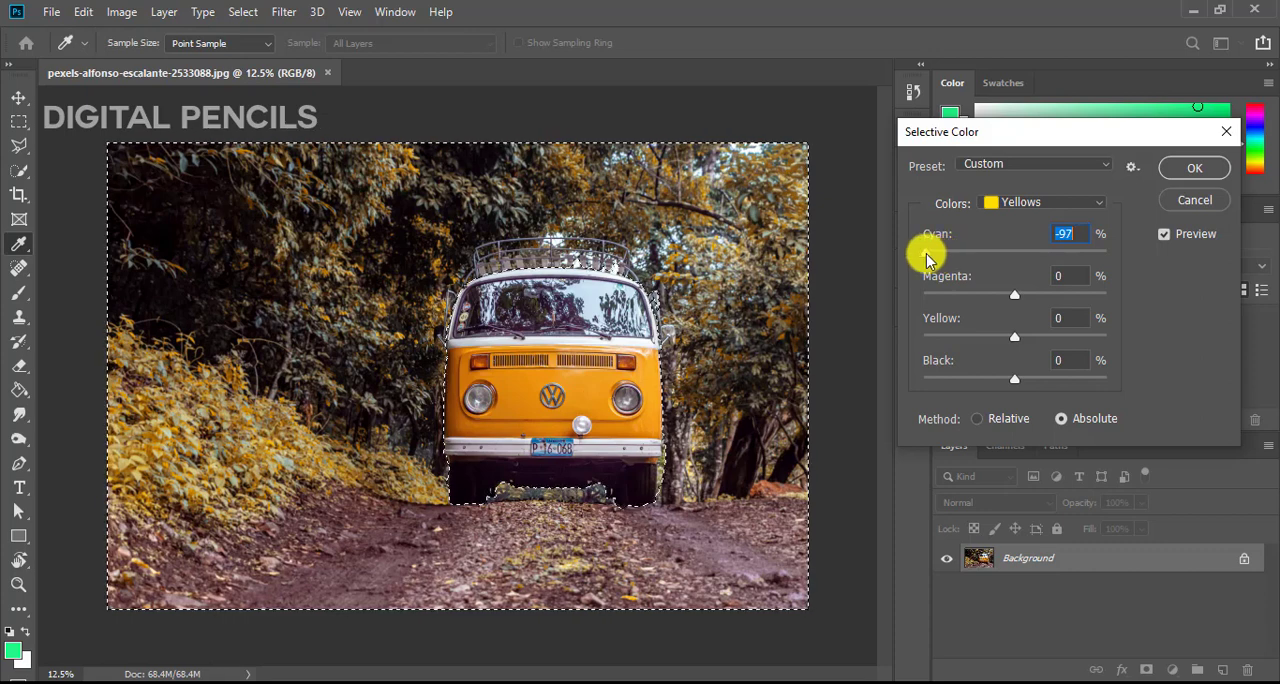
drag(924, 252, 1056, 252)
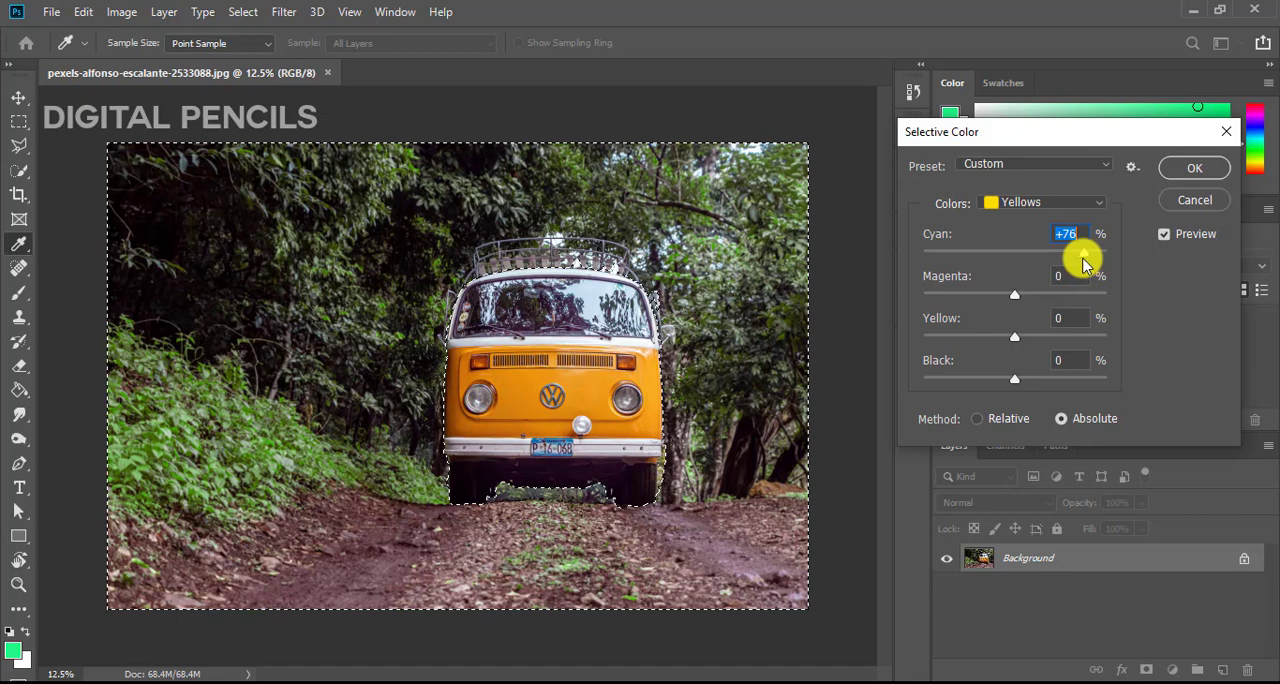
drag(1084, 256, 1012, 256)
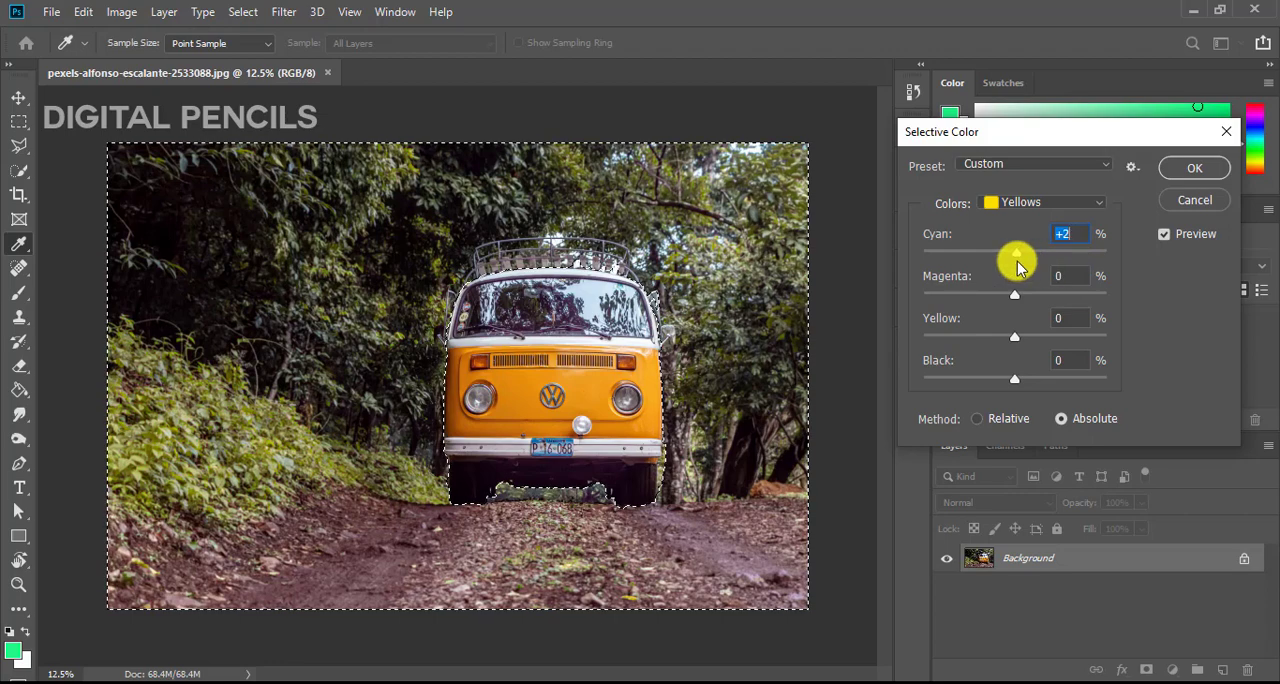